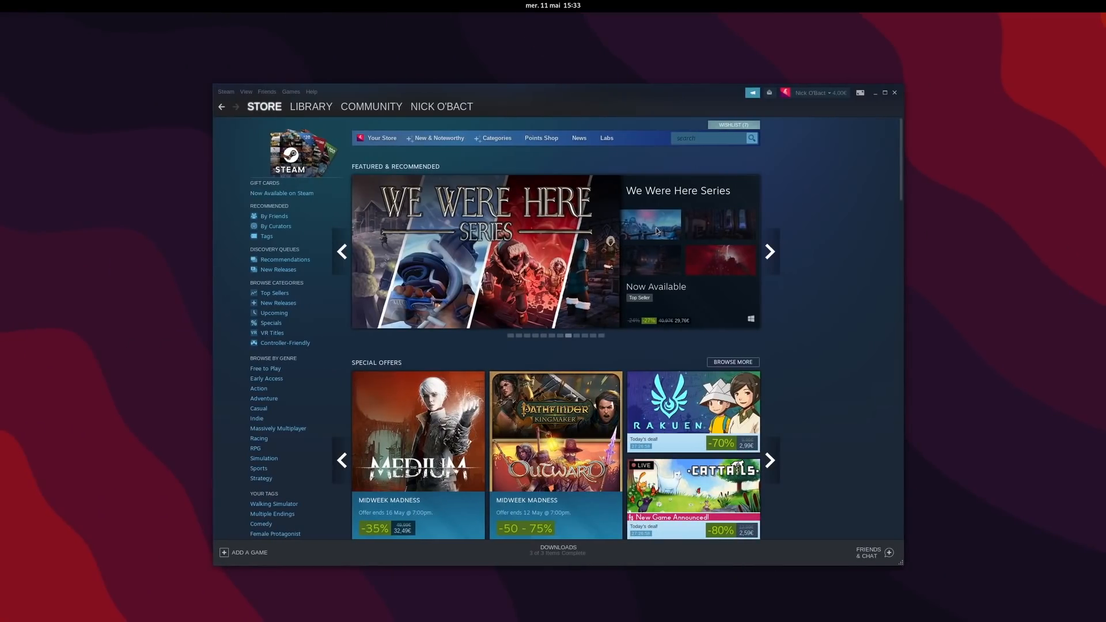
Scroll the store listing and search it for 'nvidia'
left_click(311, 106)
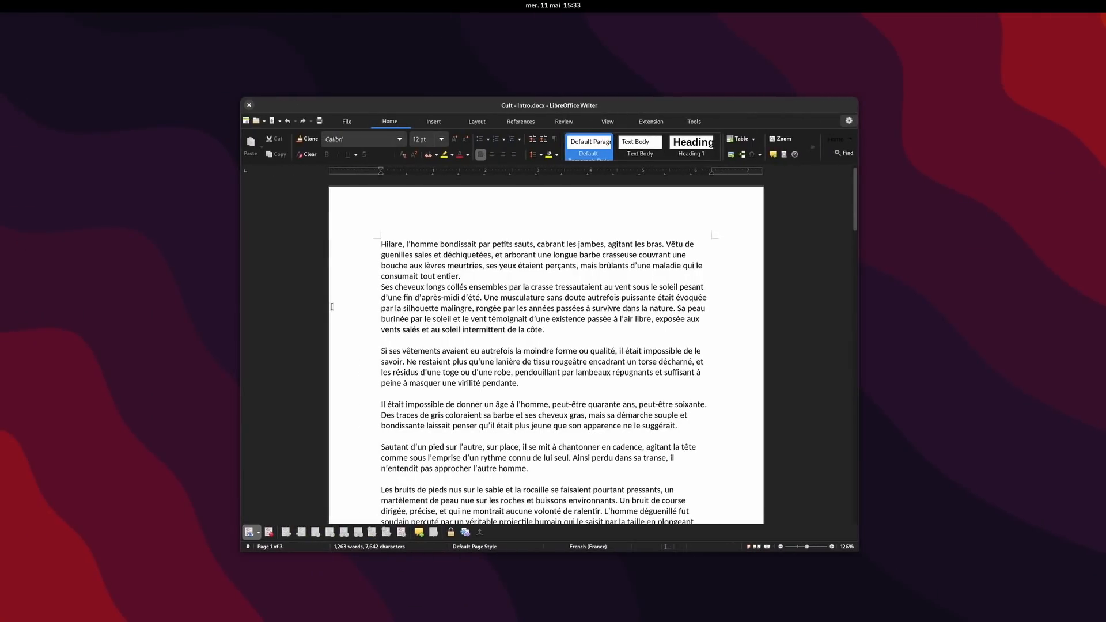
scroll("down", 3)
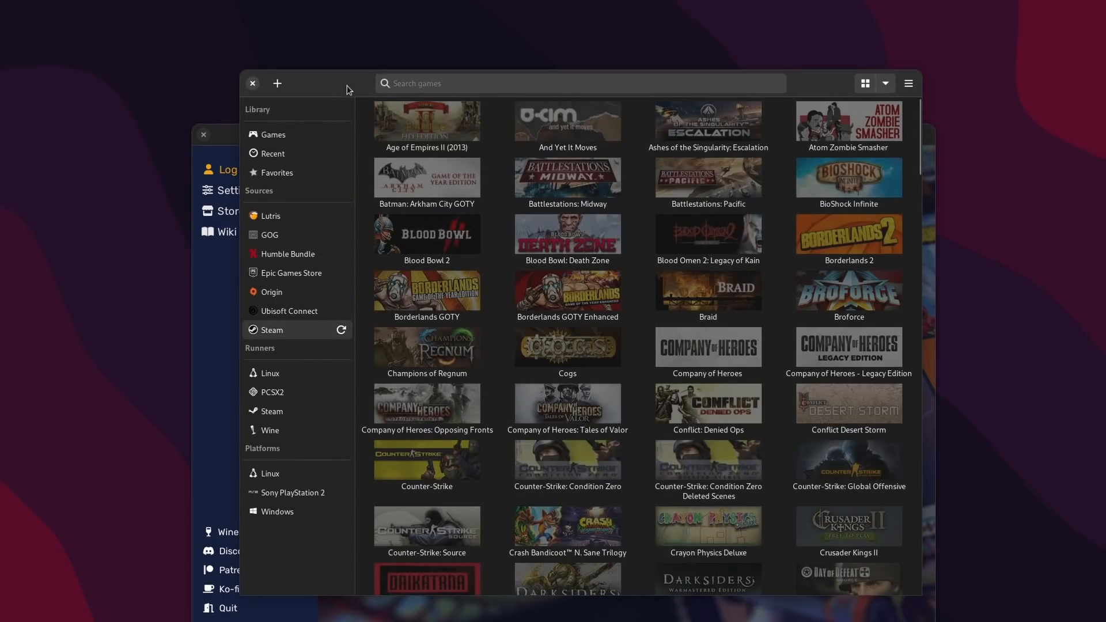
scroll("down", 3)
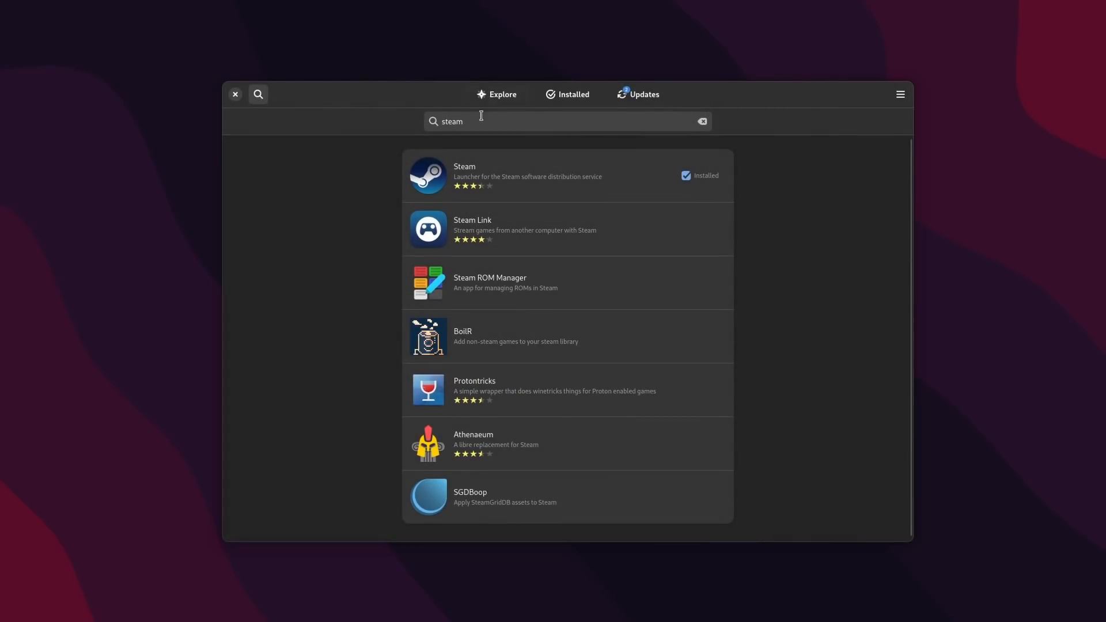
type("nvidia")
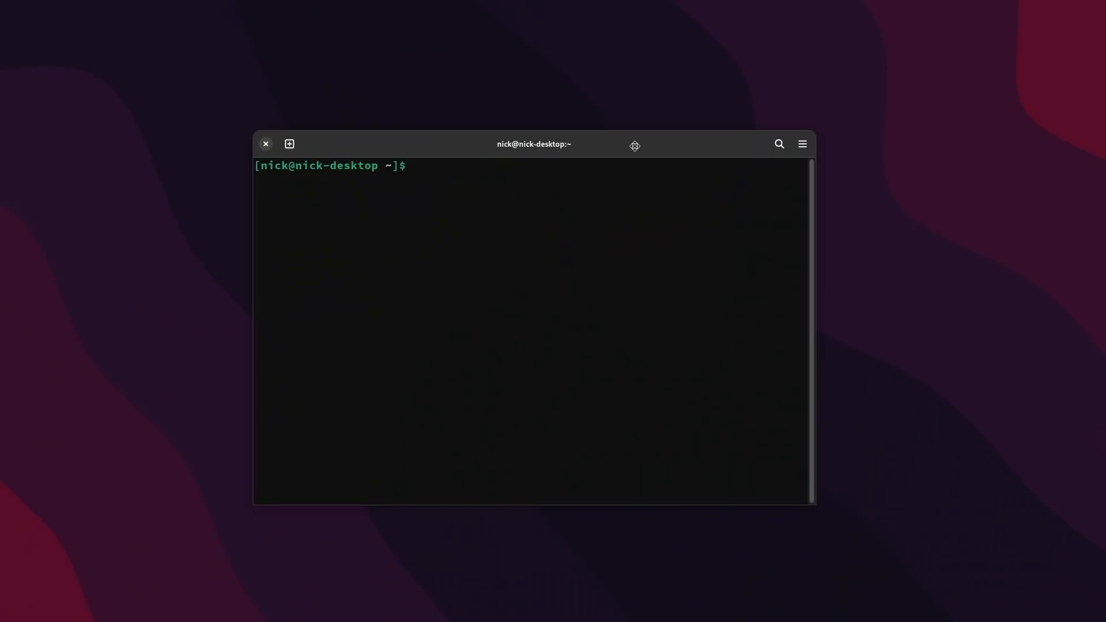
Compose 'sudo dnf install libvulkan1' at the terminal prompt
type("sudo dnf")
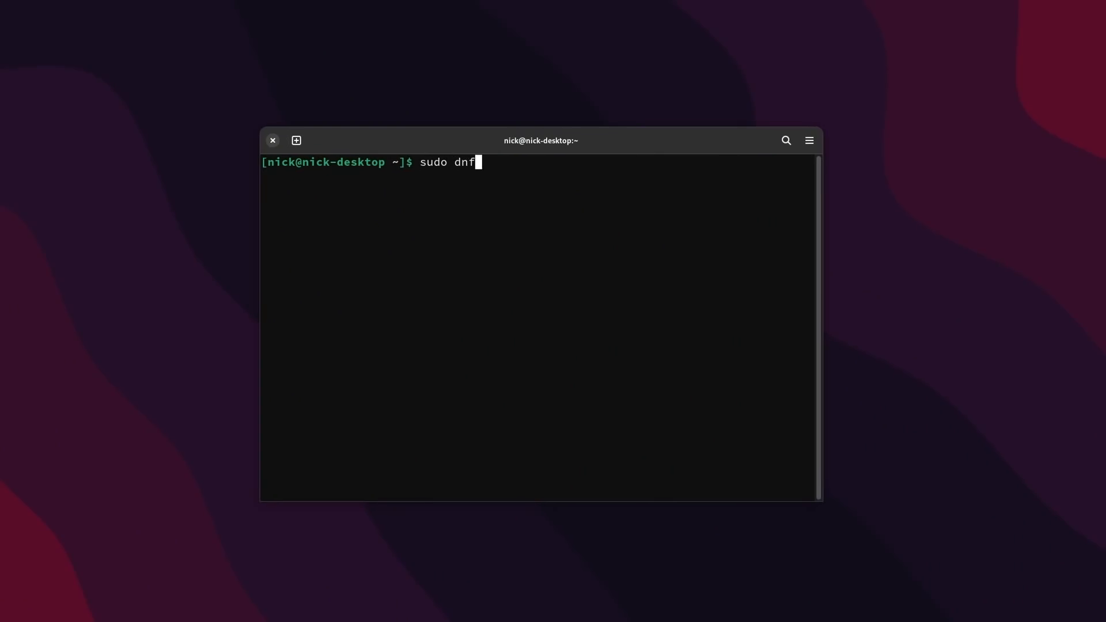
type("install lib")
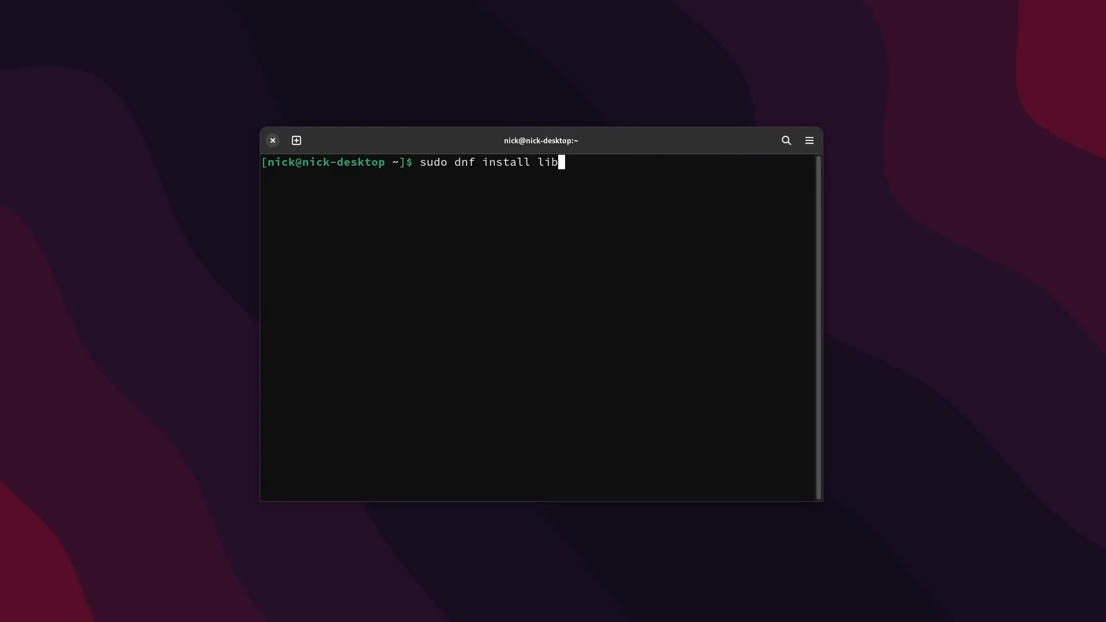
type("vulkan1")
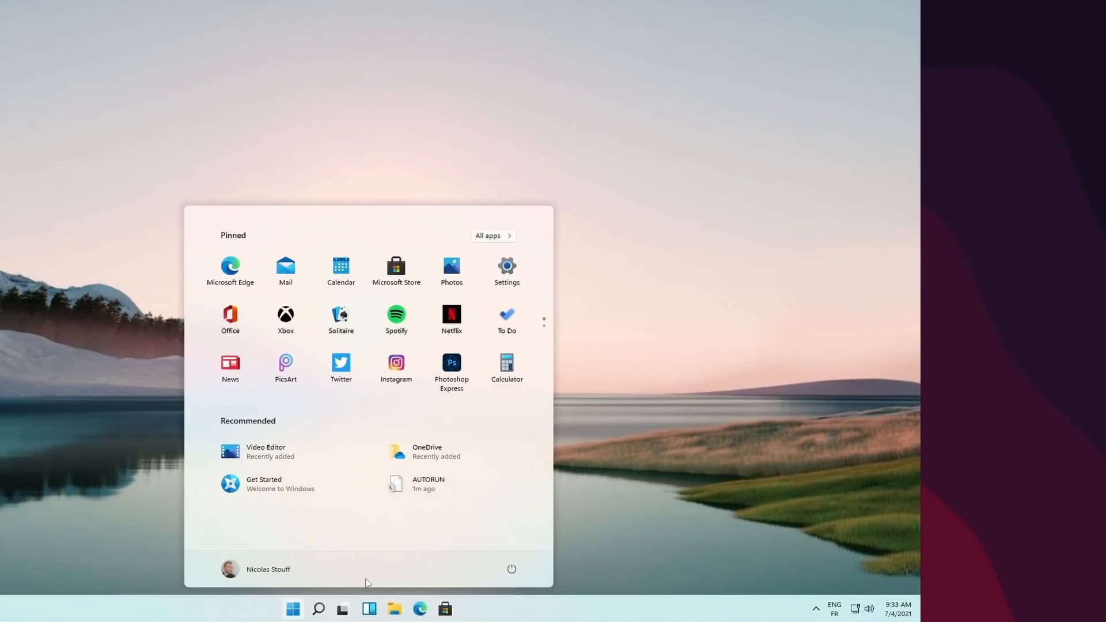
Search Windows for 'office', then launch Microsoft Edge to its welcome screen
left_click(323, 592)
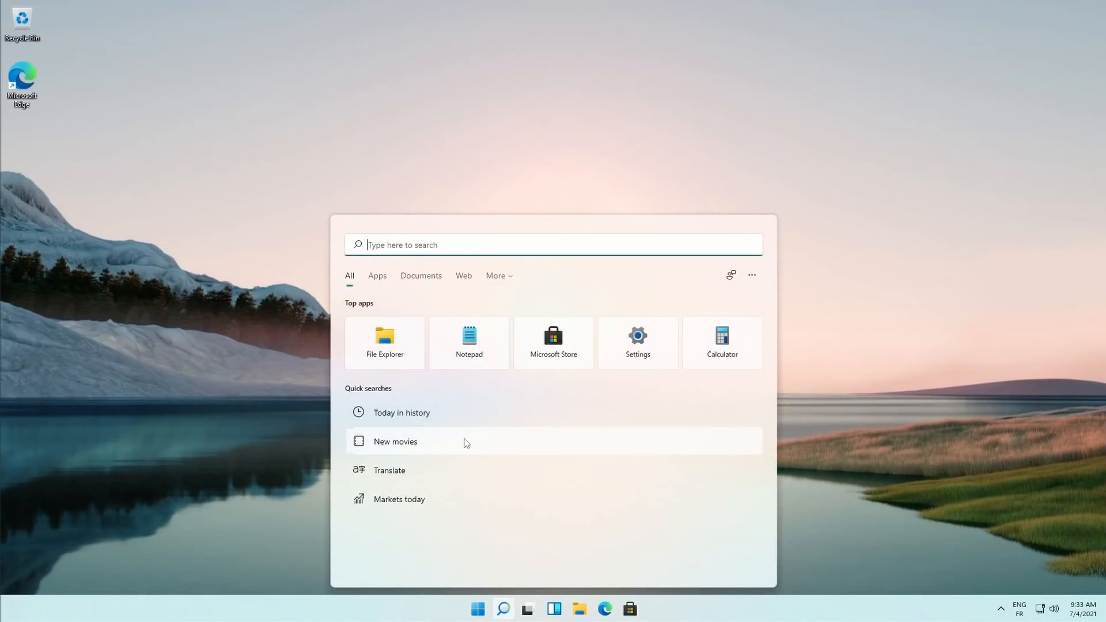
type("office")
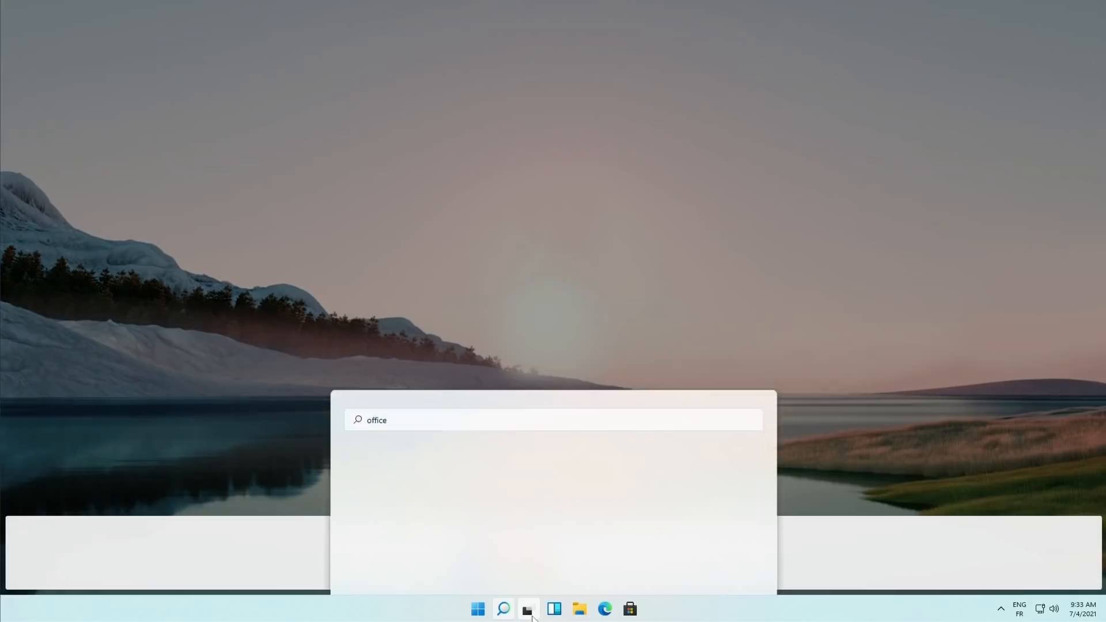
left_click(581, 609)
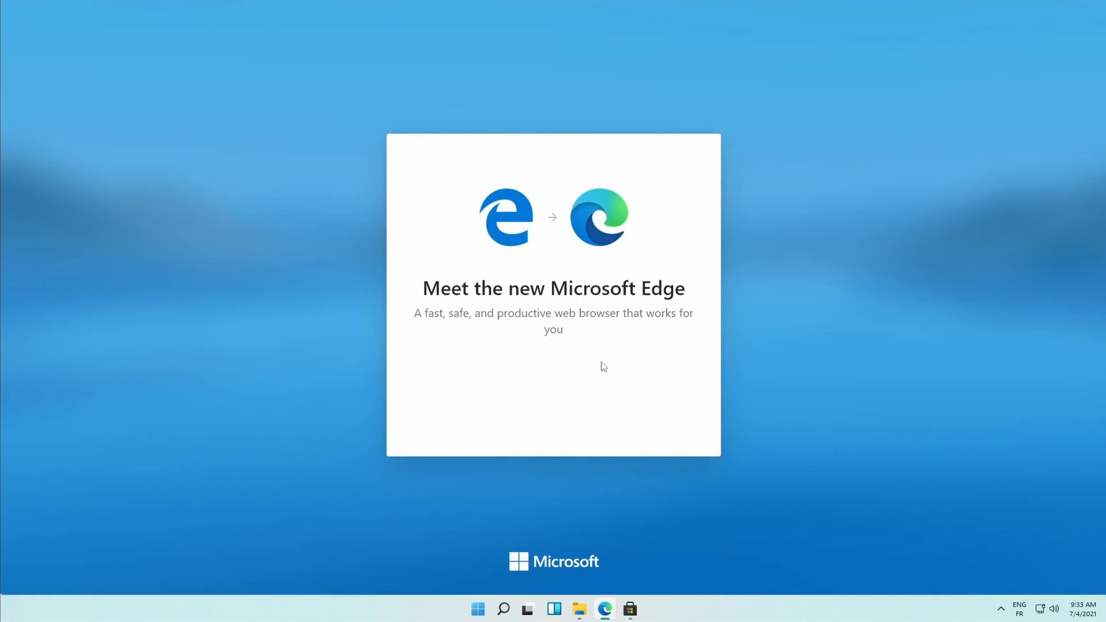
mouse_move(584, 536)
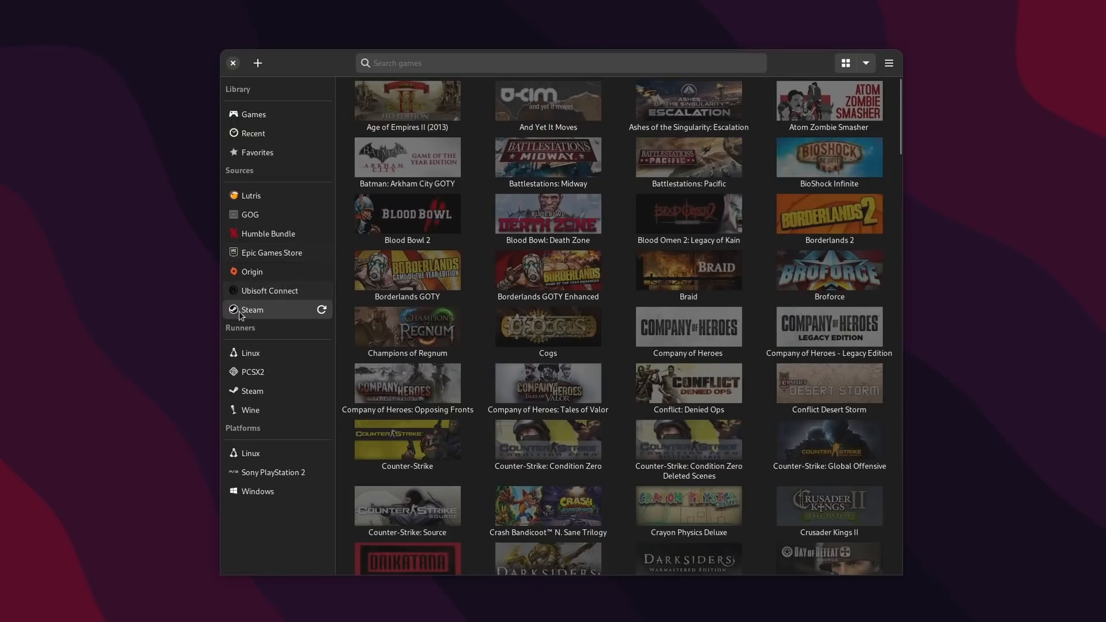
Browse the Ubisoft Connect, Origin, Epic, Humble Bundle and Lutris game sources, ending on Origin
left_click(270, 290)
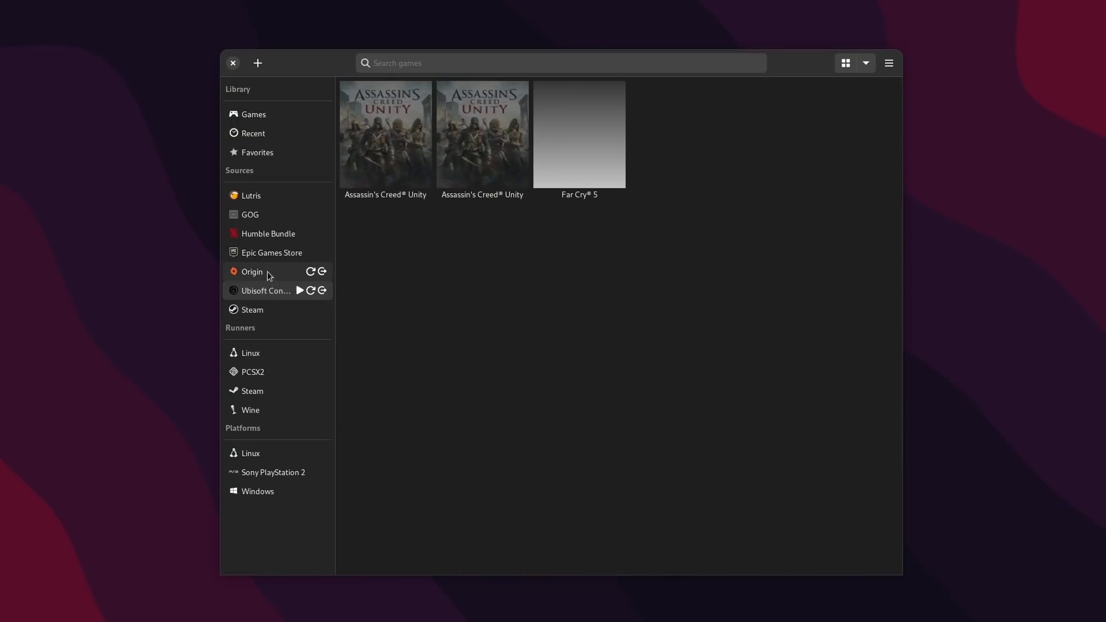
left_click(252, 272)
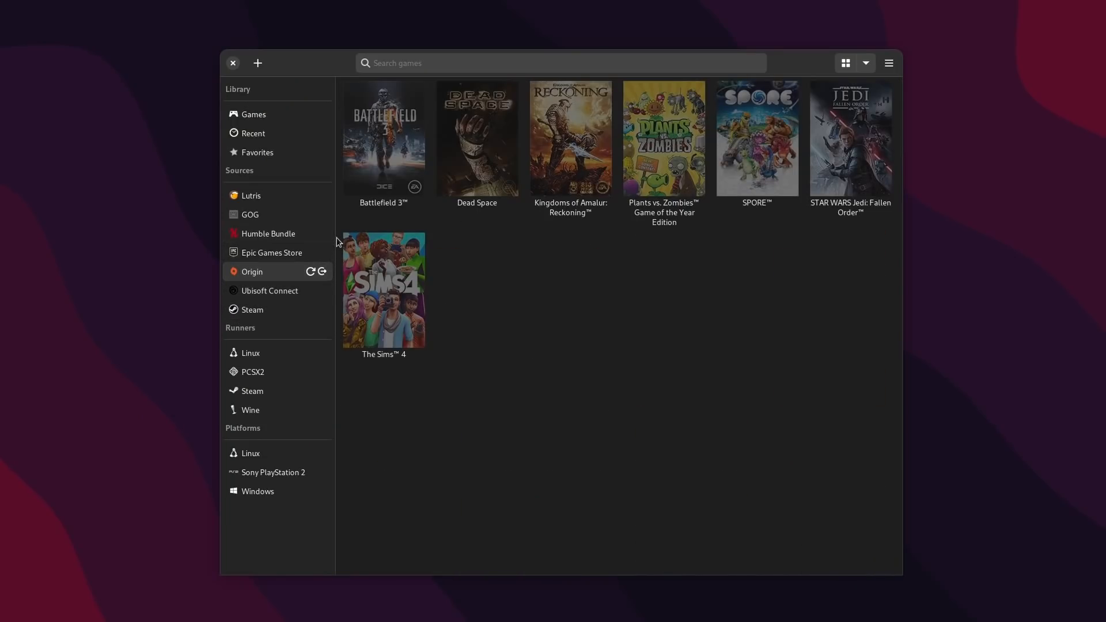
left_click(272, 252)
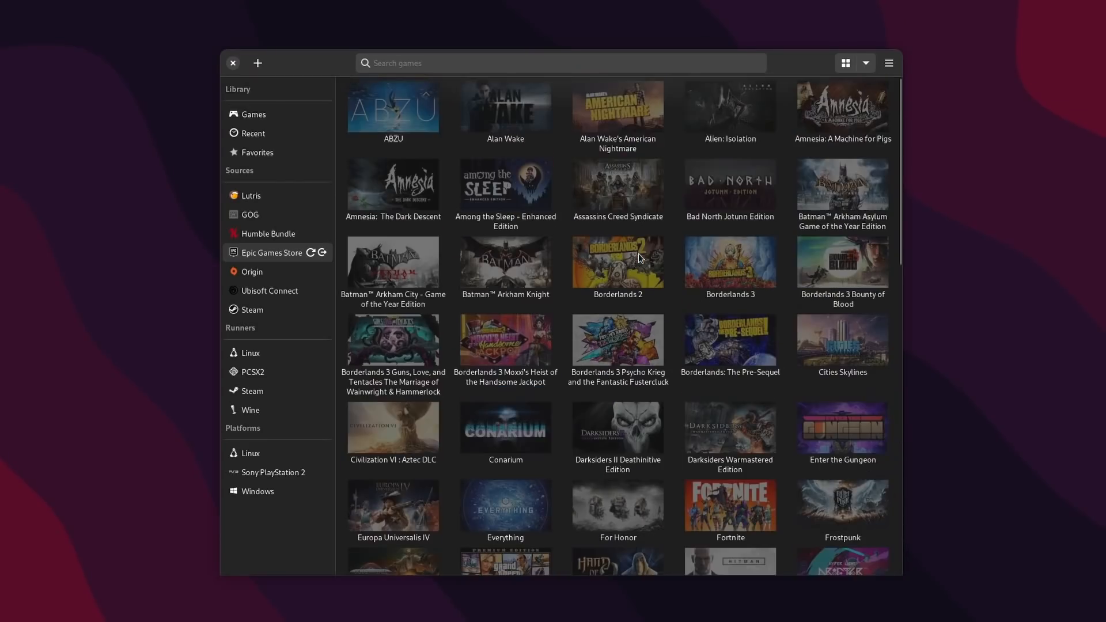
left_click(268, 234)
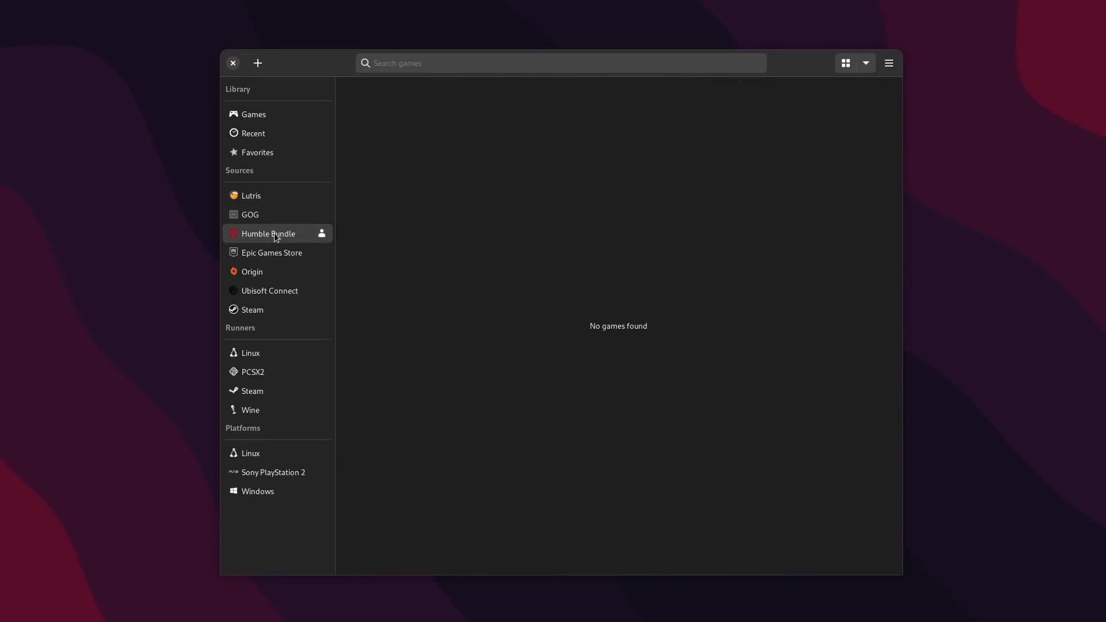
left_click(251, 195)
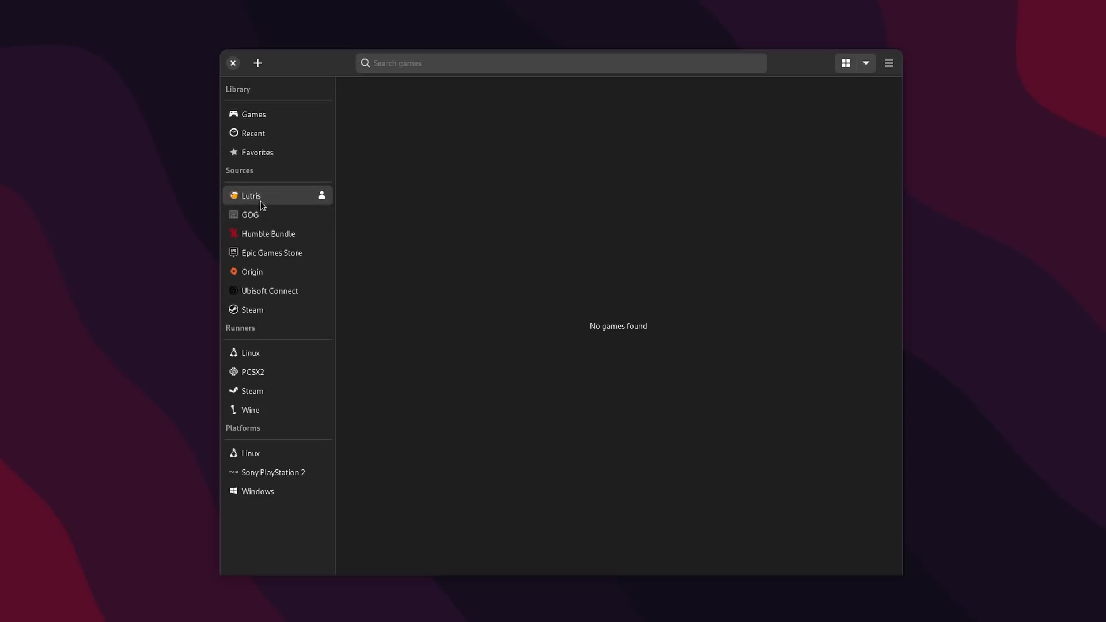
left_click(252, 272)
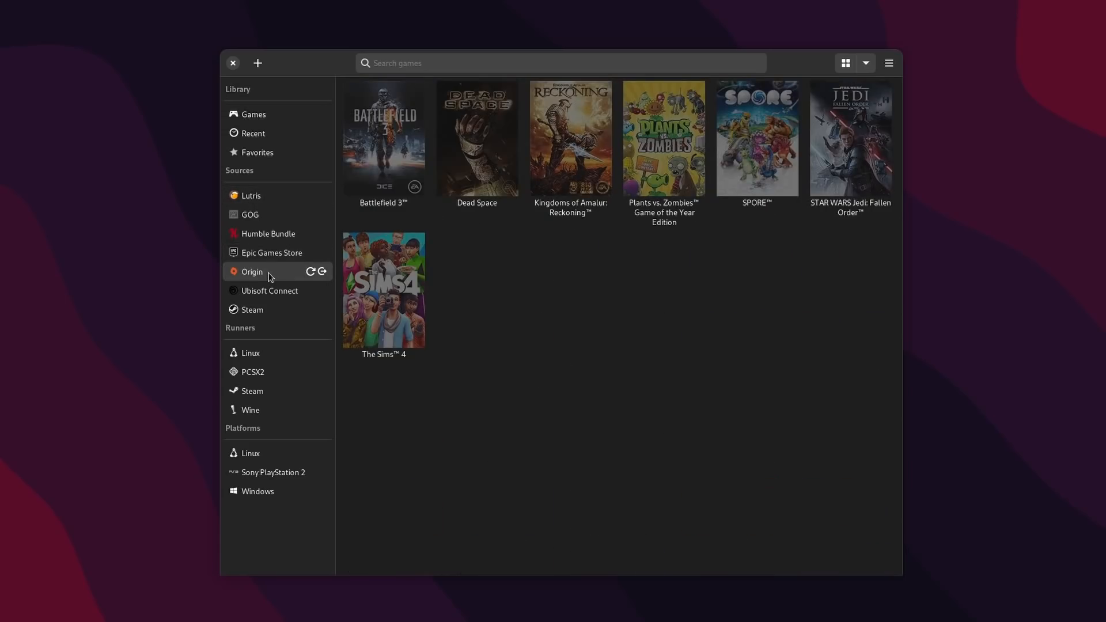
left_click(270, 291)
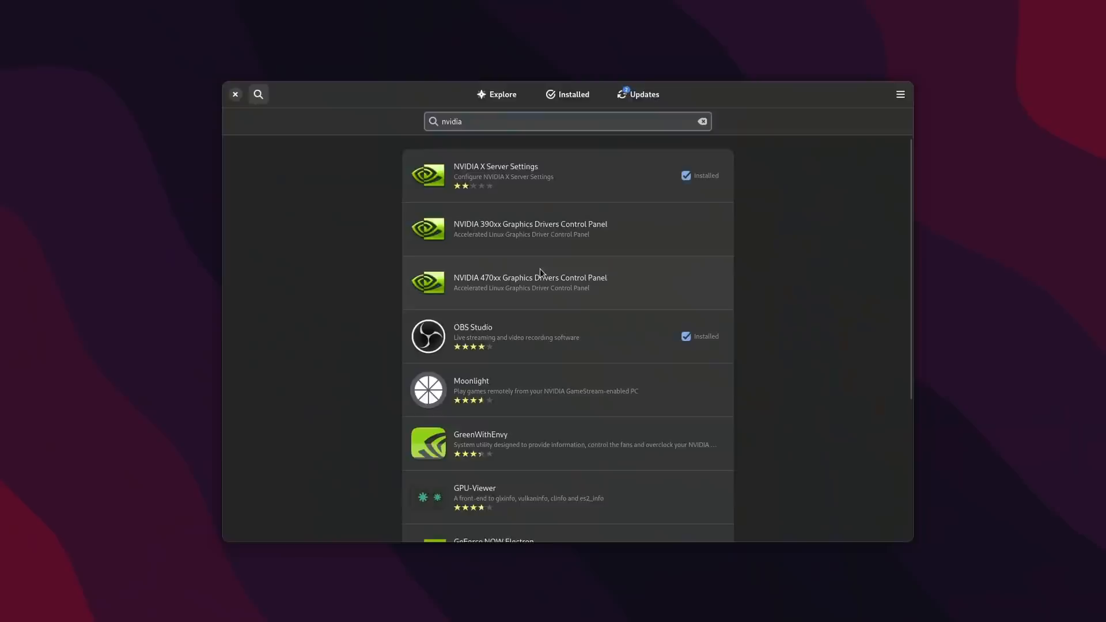
Review the NVIDIA Linux Graphics Driver details from the nvidia results, then close the store
scroll("down", 3)
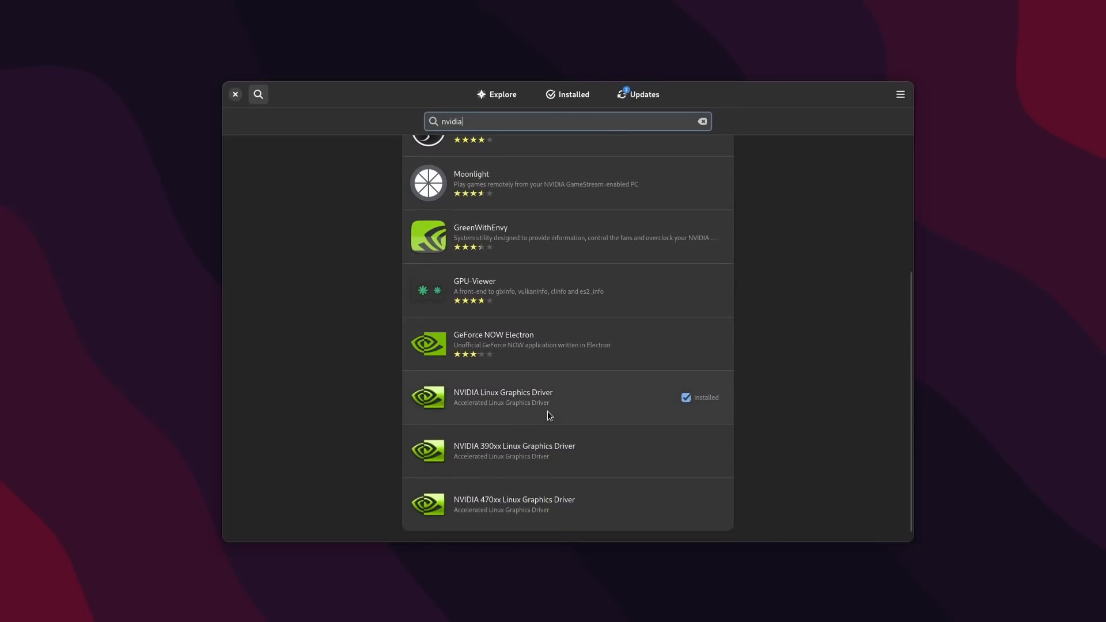
left_click(503, 397)
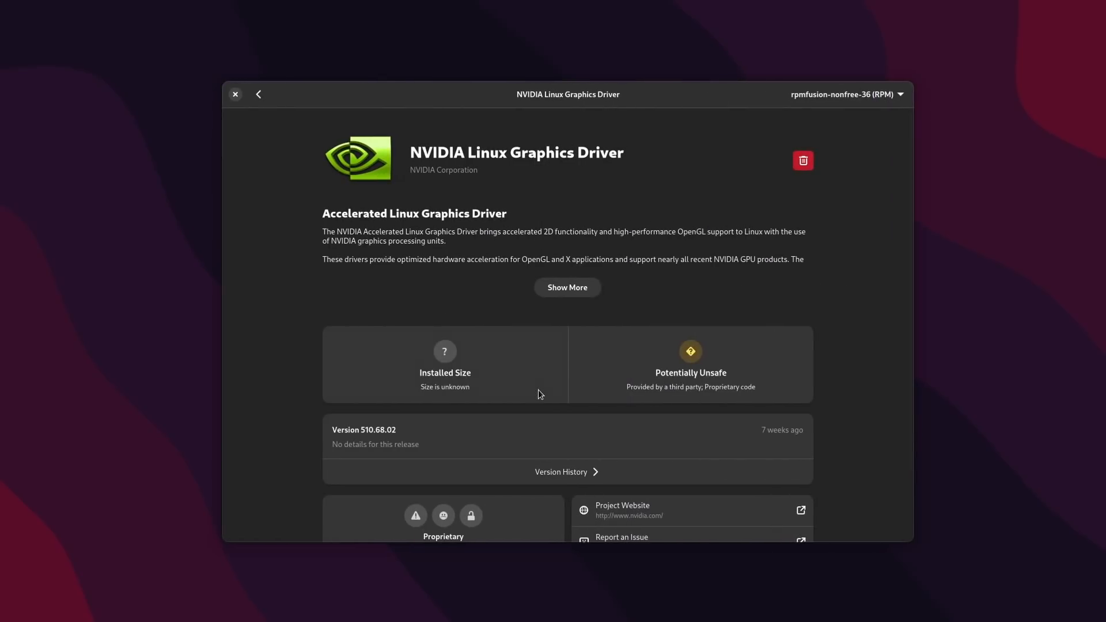
scroll("down", 3)
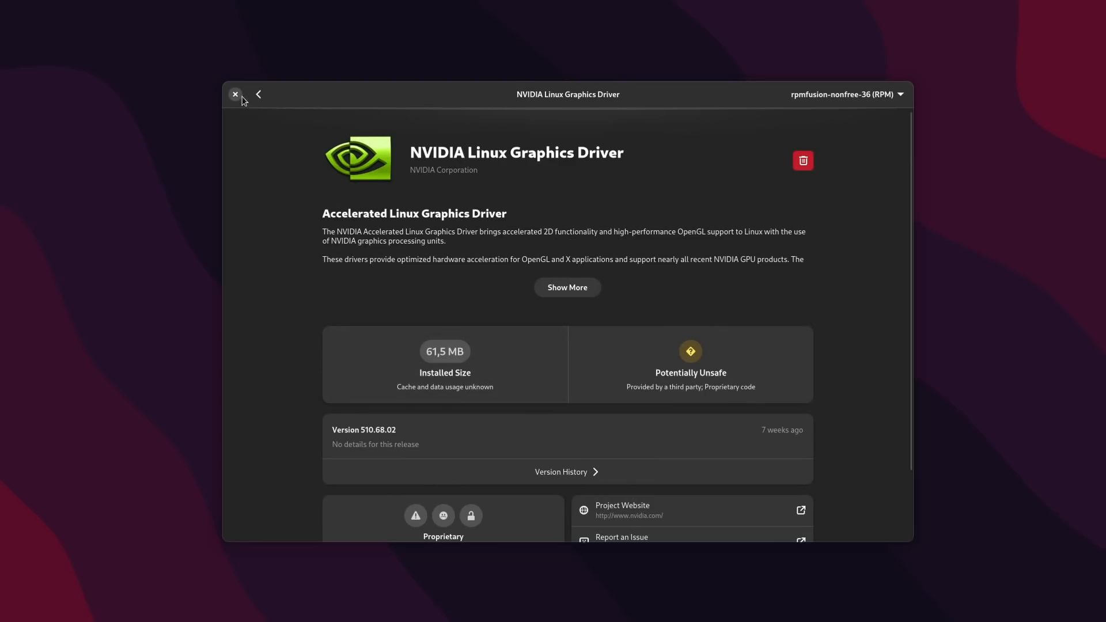
left_click(258, 95)
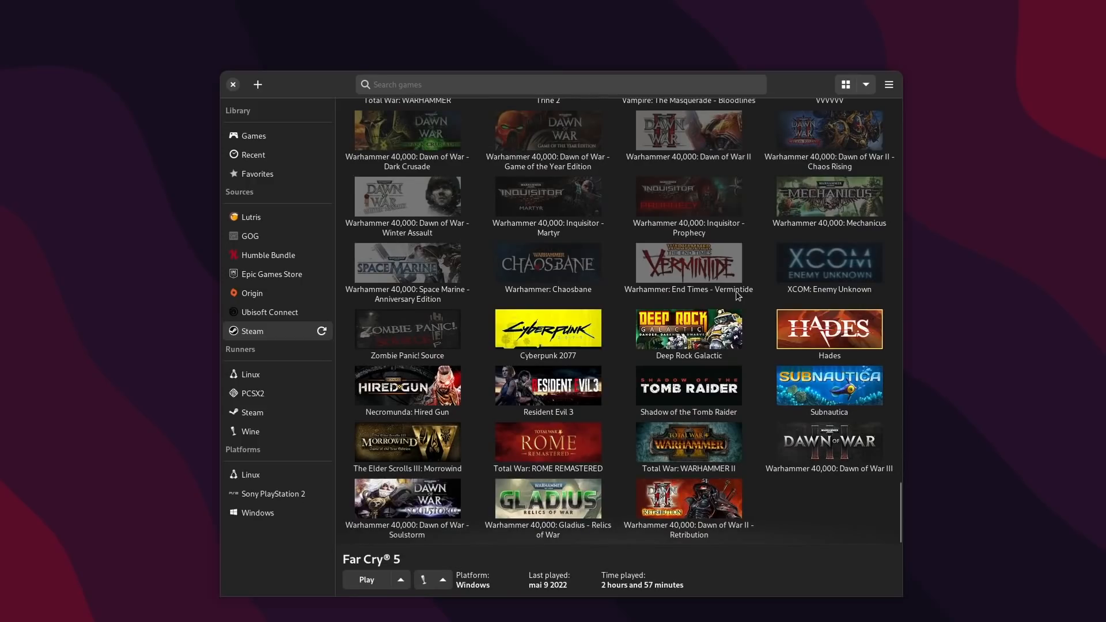
left_click(251, 375)
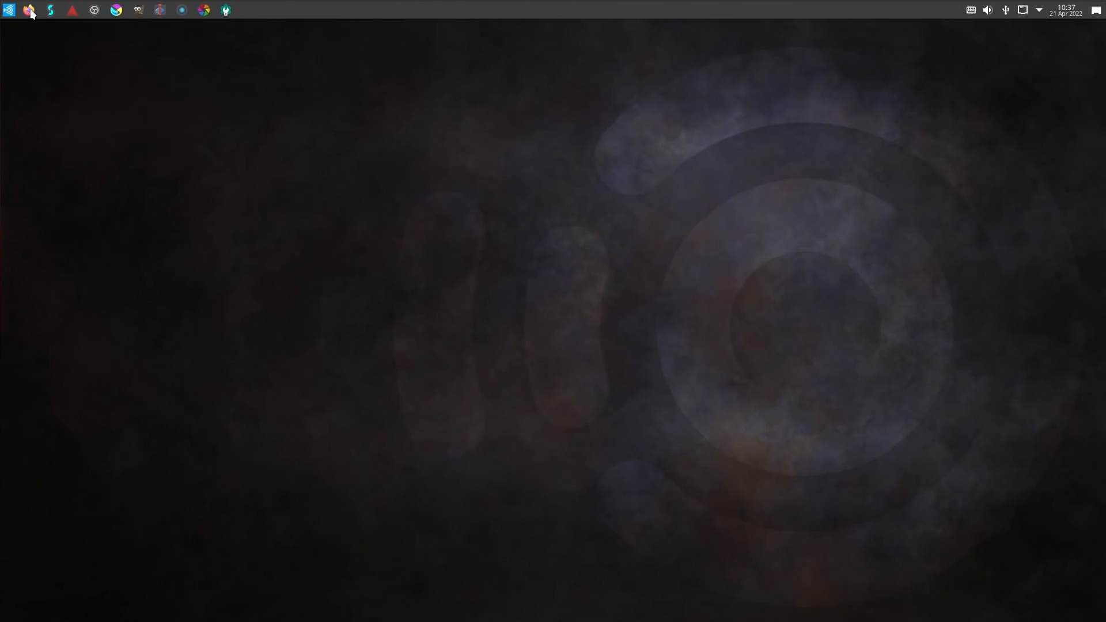
mouse_move(51, 9)
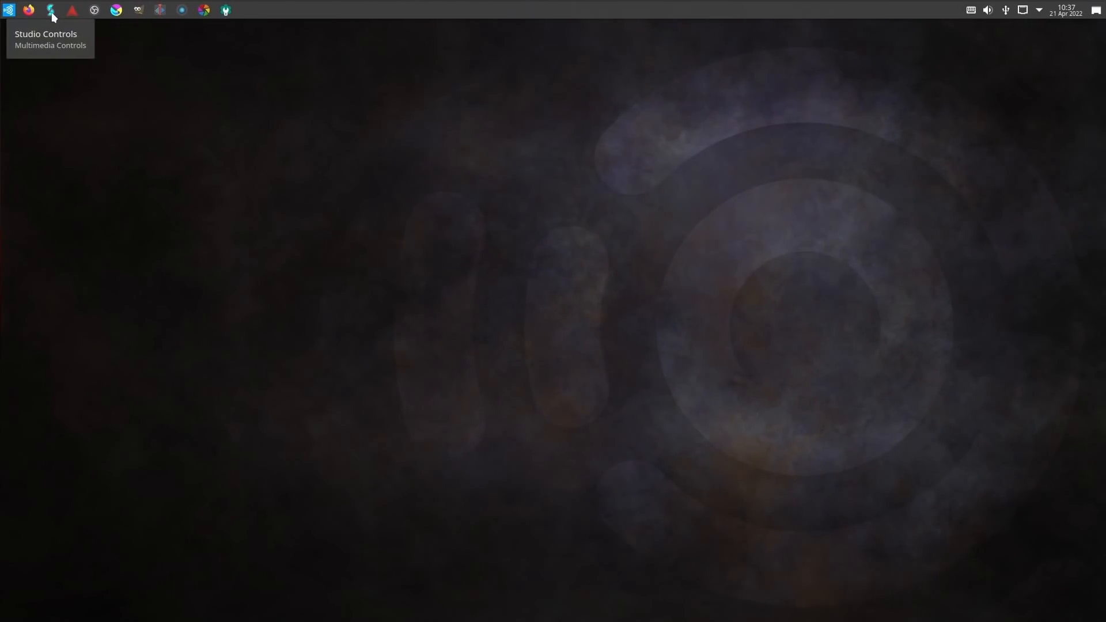
mouse_move(106, 17)
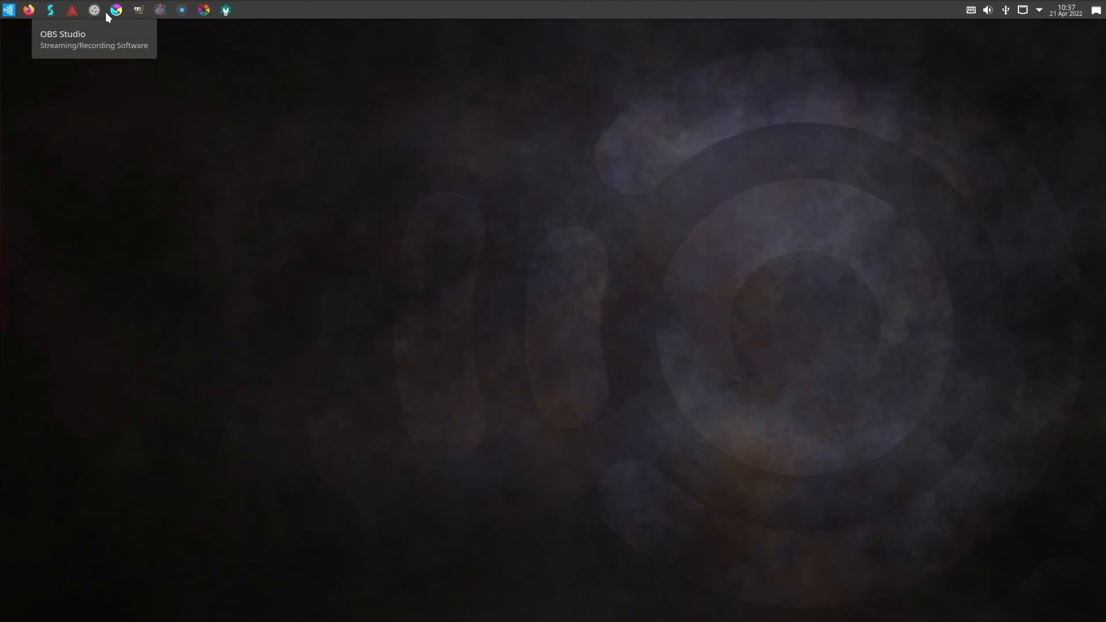
mouse_move(166, 10)
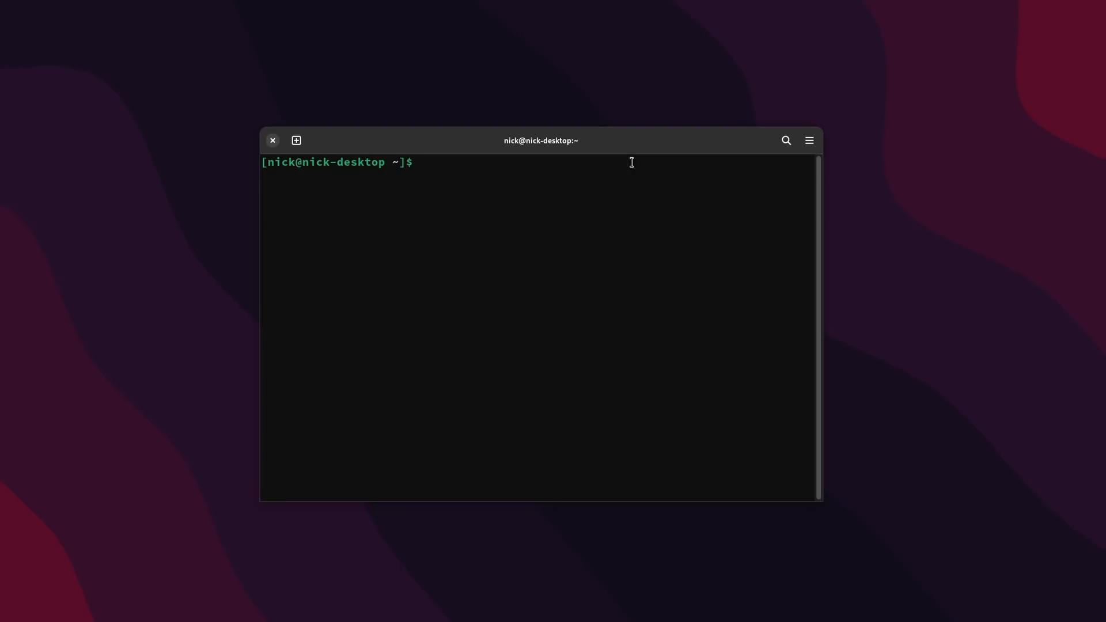
Compose 'sudo dnf install libvulkan1 libvulkan1:i386' at the shell prompt
type("sudo dnf inst")
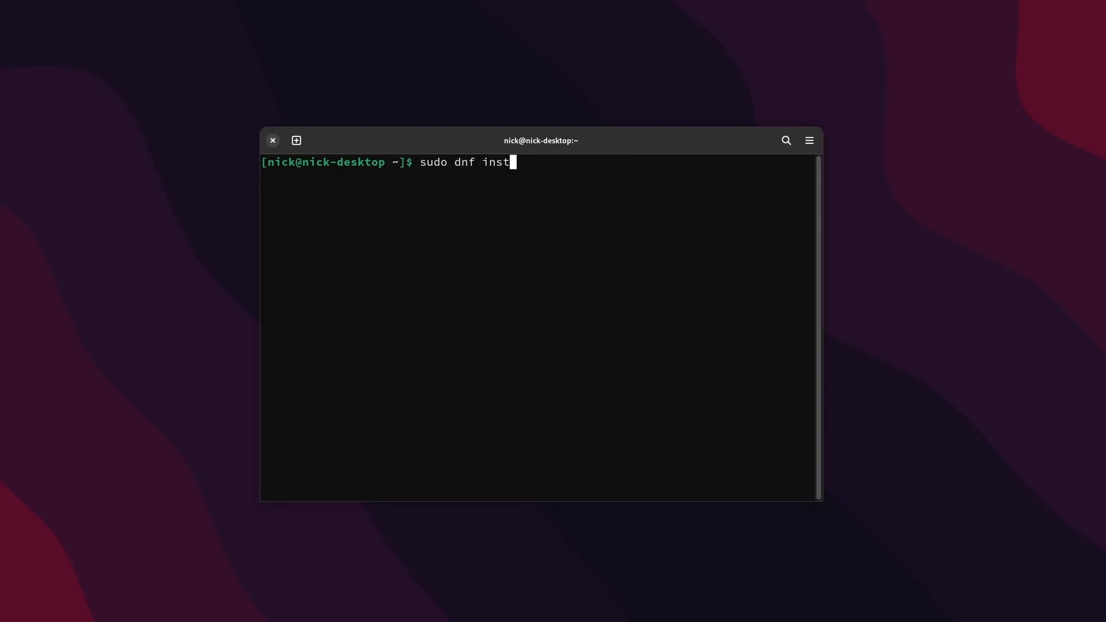
type("all libvulka")
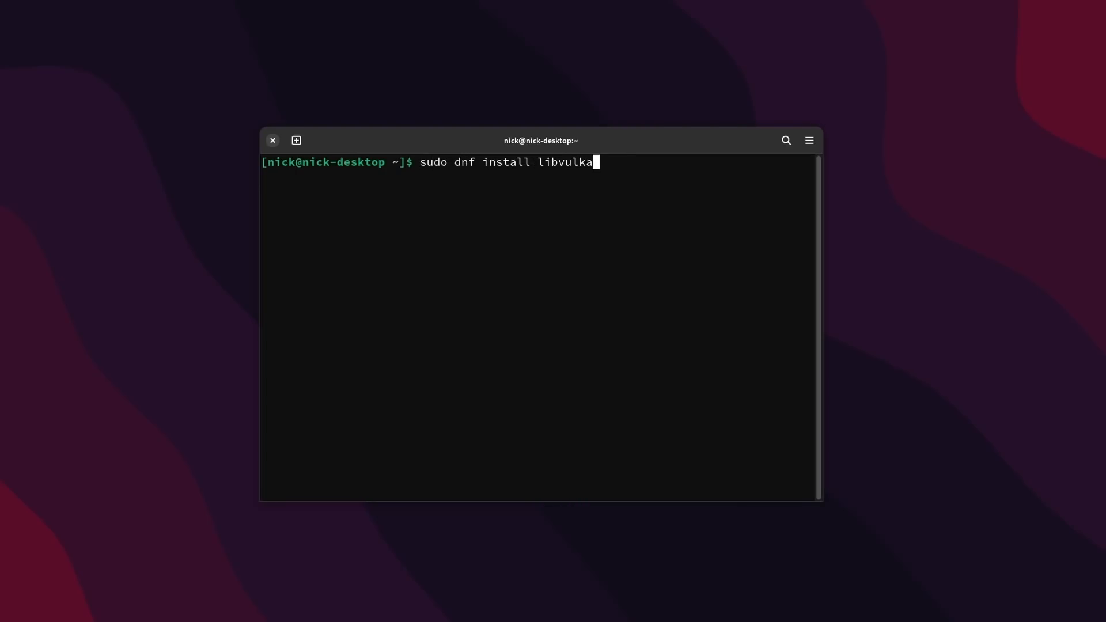
type("n1 lib")
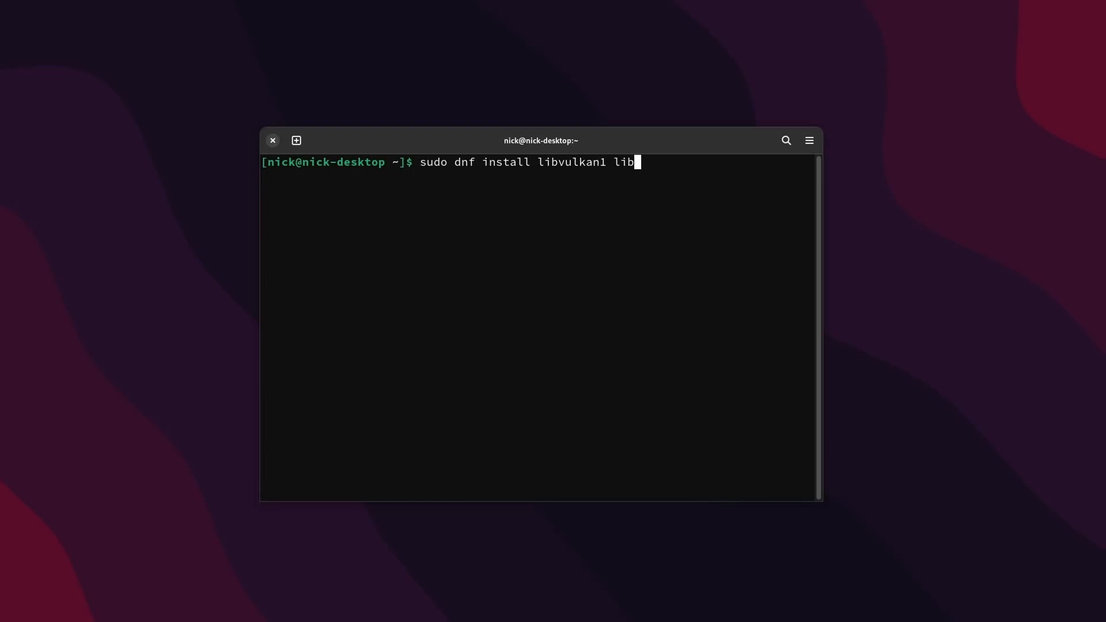
type("vulkan1:i")
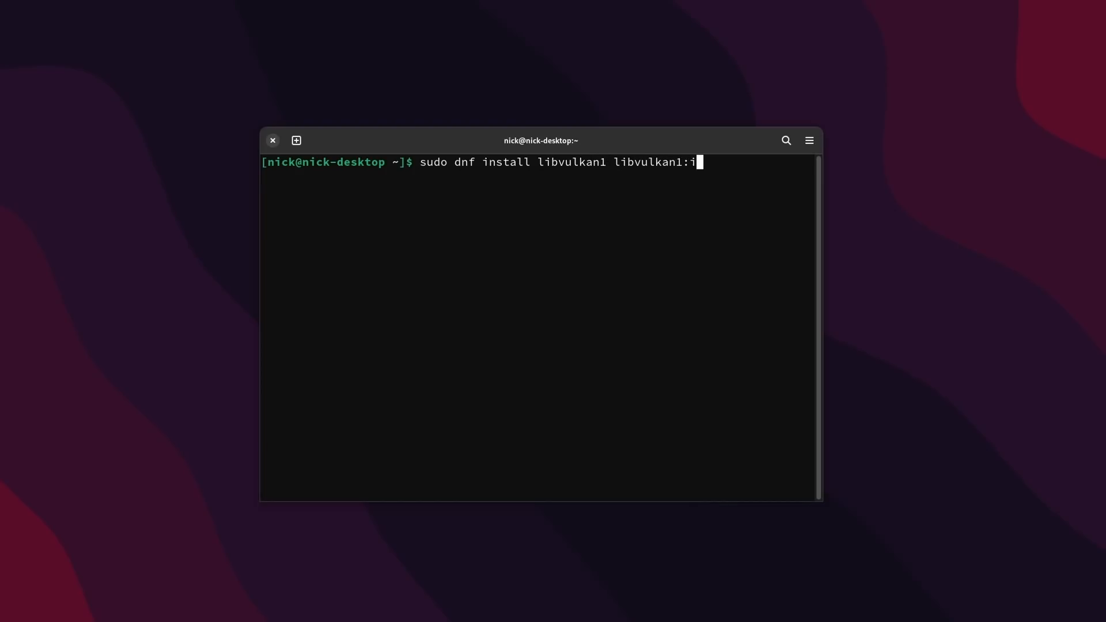
type("386")
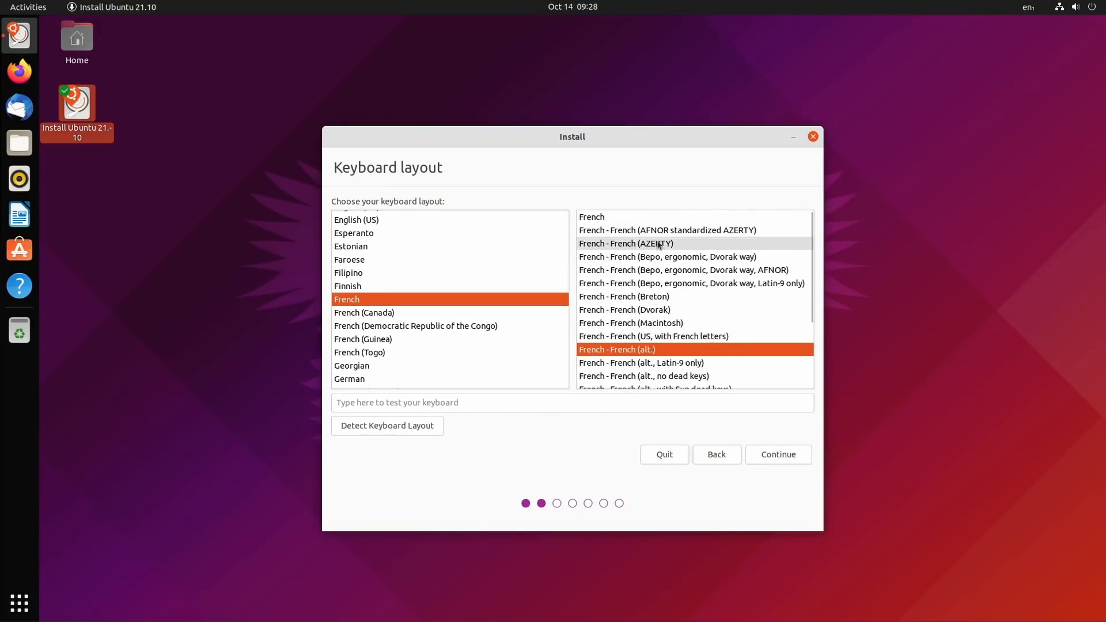
Keep the French (alt.) layout and include third-party drivers and media formats
left_click(779, 455)
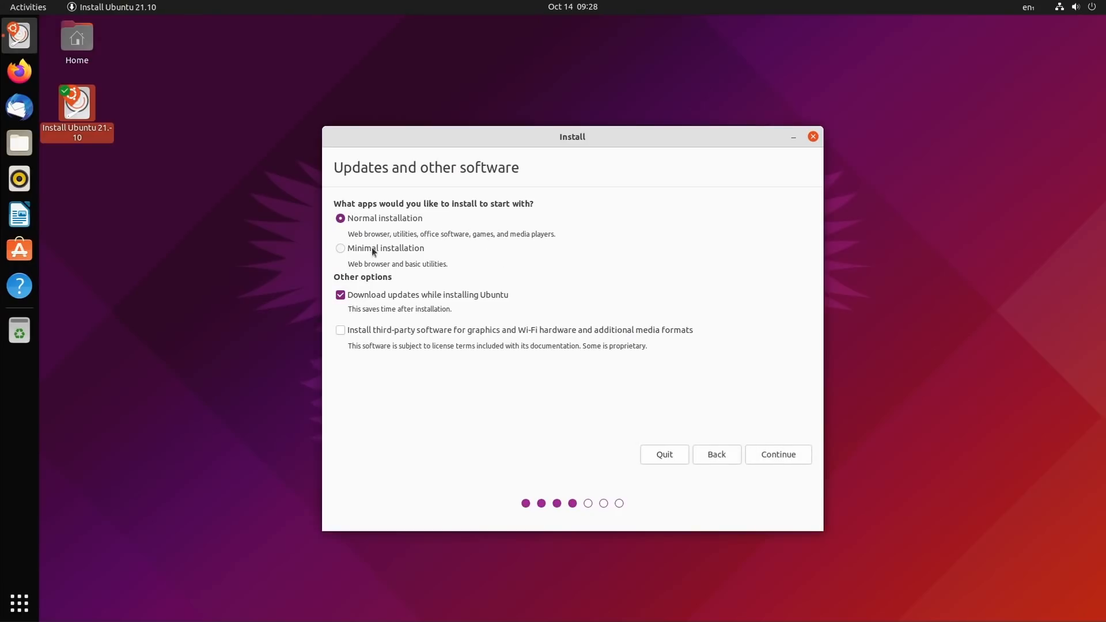
left_click(340, 329)
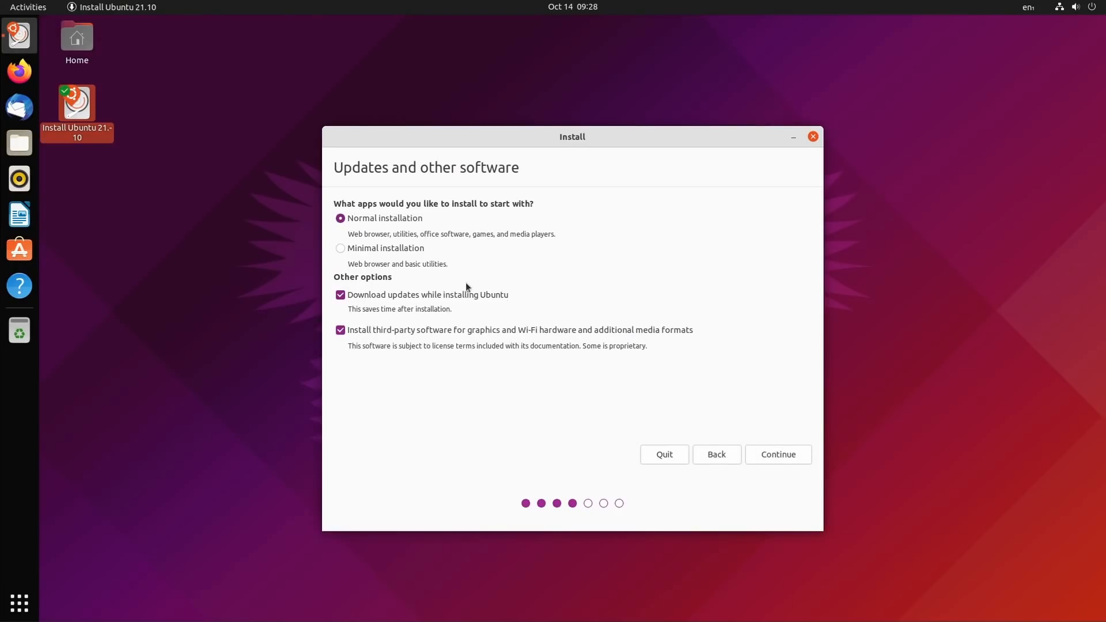
mouse_move(519, 321)
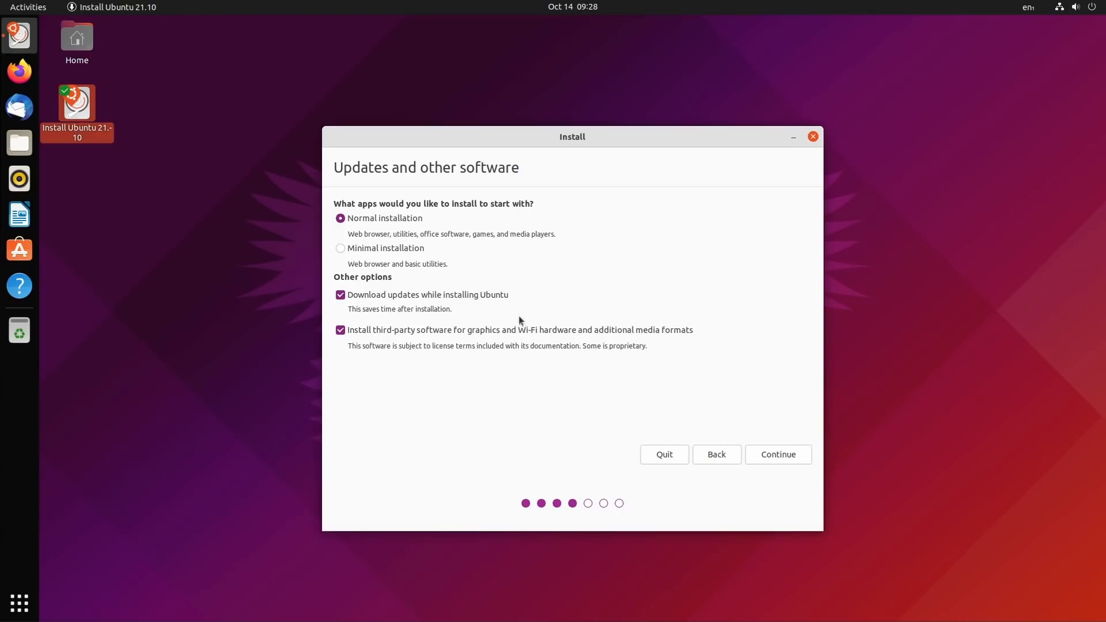
left_click(778, 455)
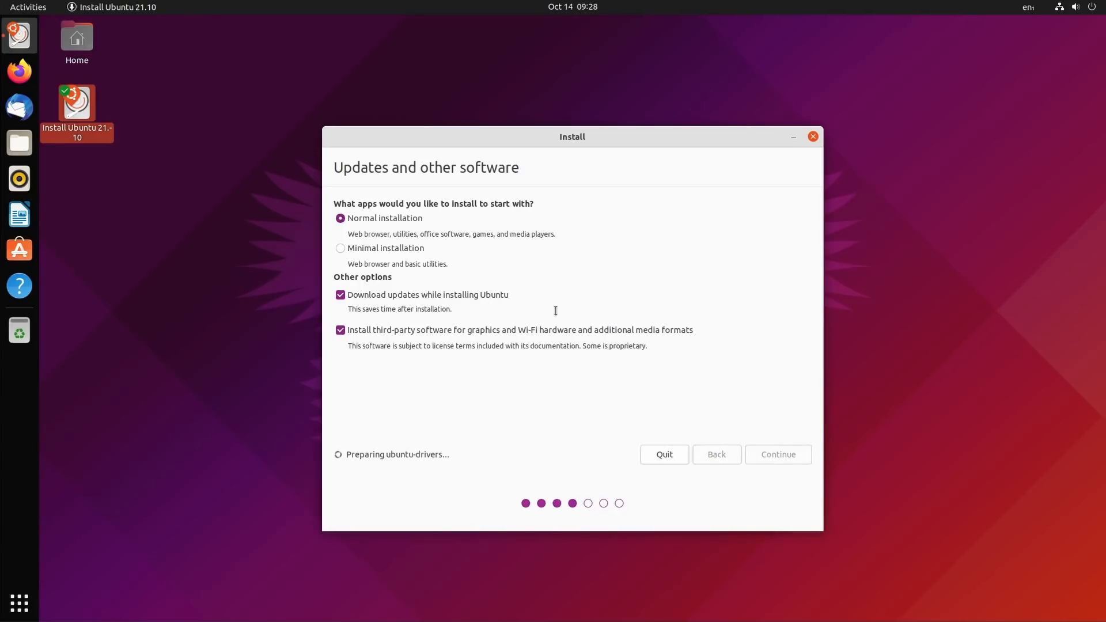
Choose 'Reinstall Ubuntu 21.10' as the installation type and start installing
left_click(779, 455)
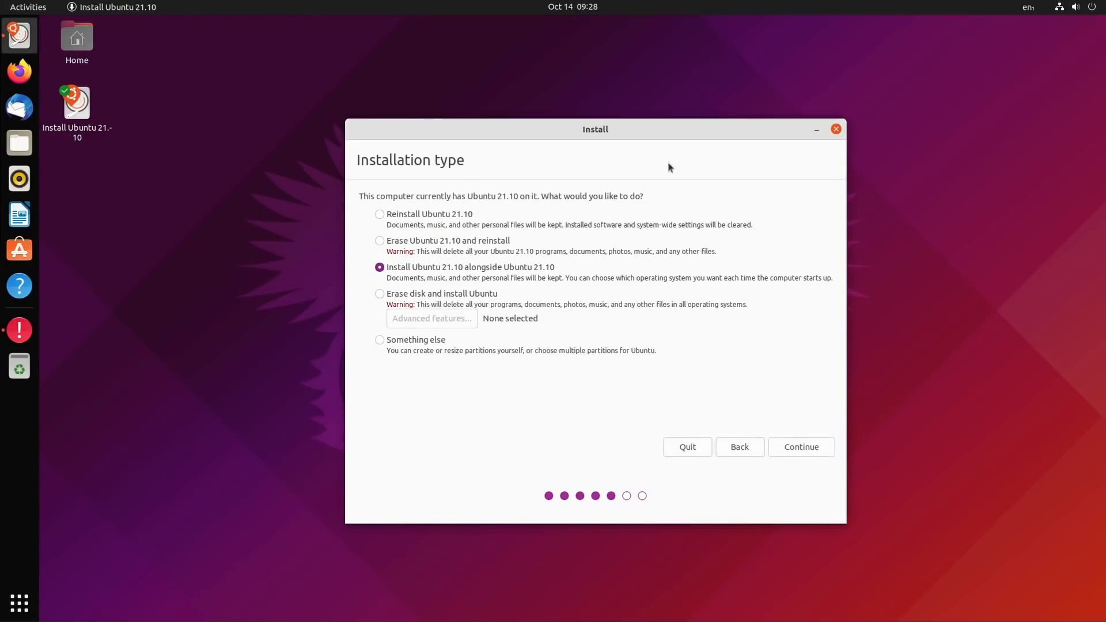
left_click(379, 214)
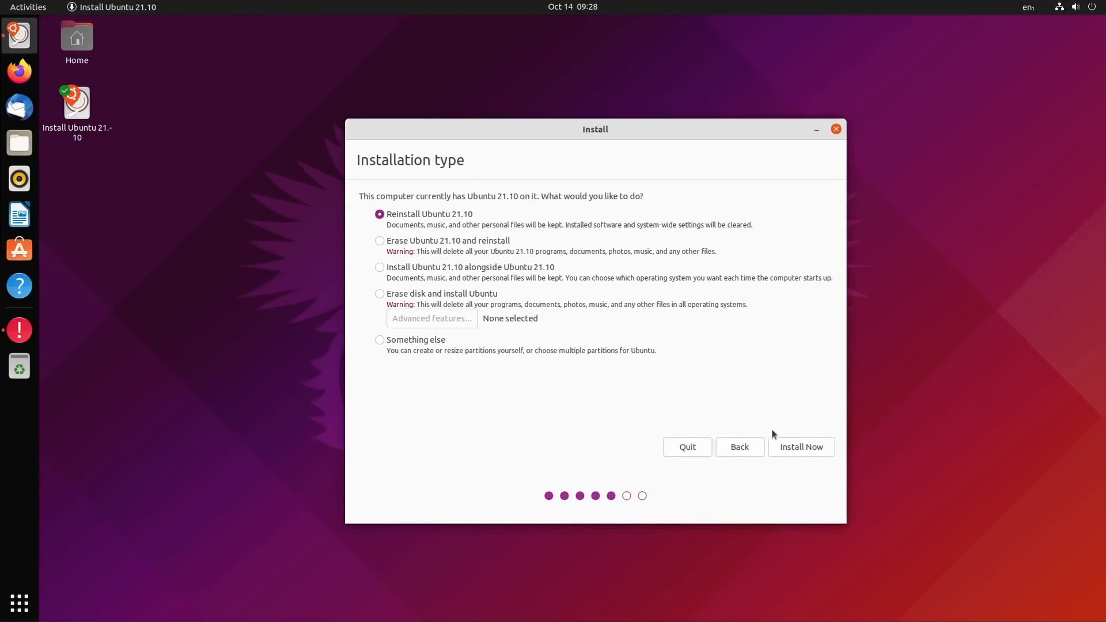
left_click(379, 239)
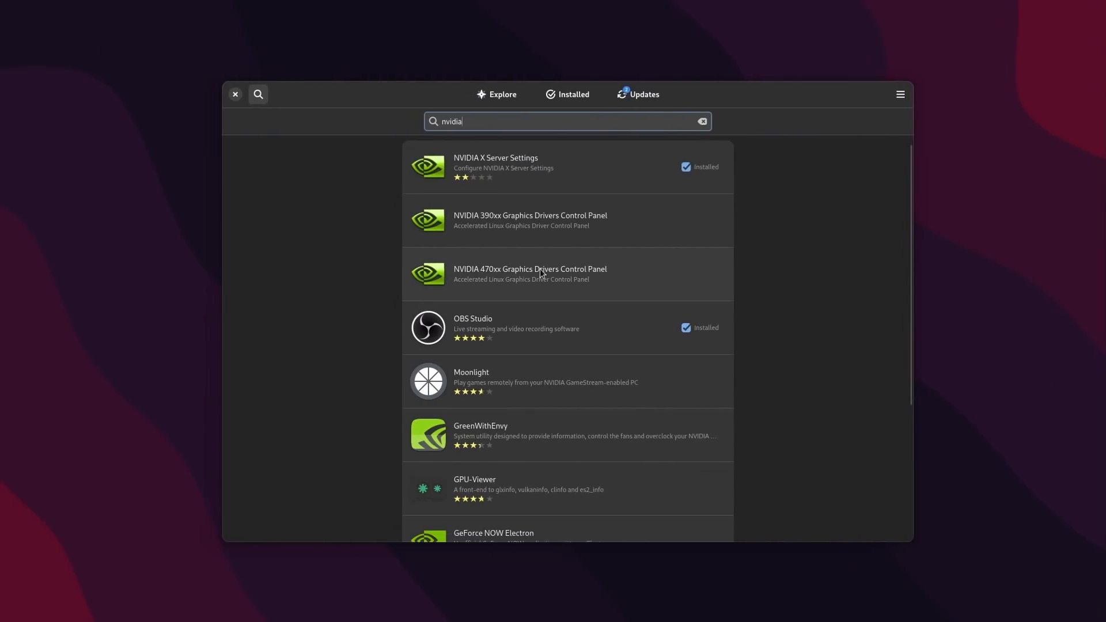
scroll("down", 3)
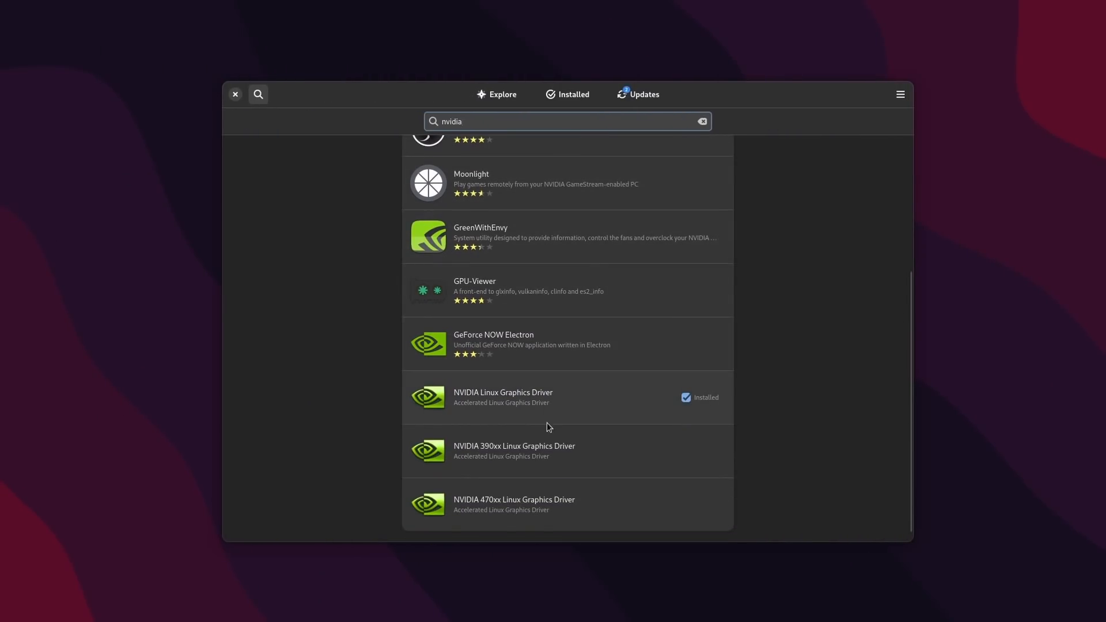
left_click(502, 398)
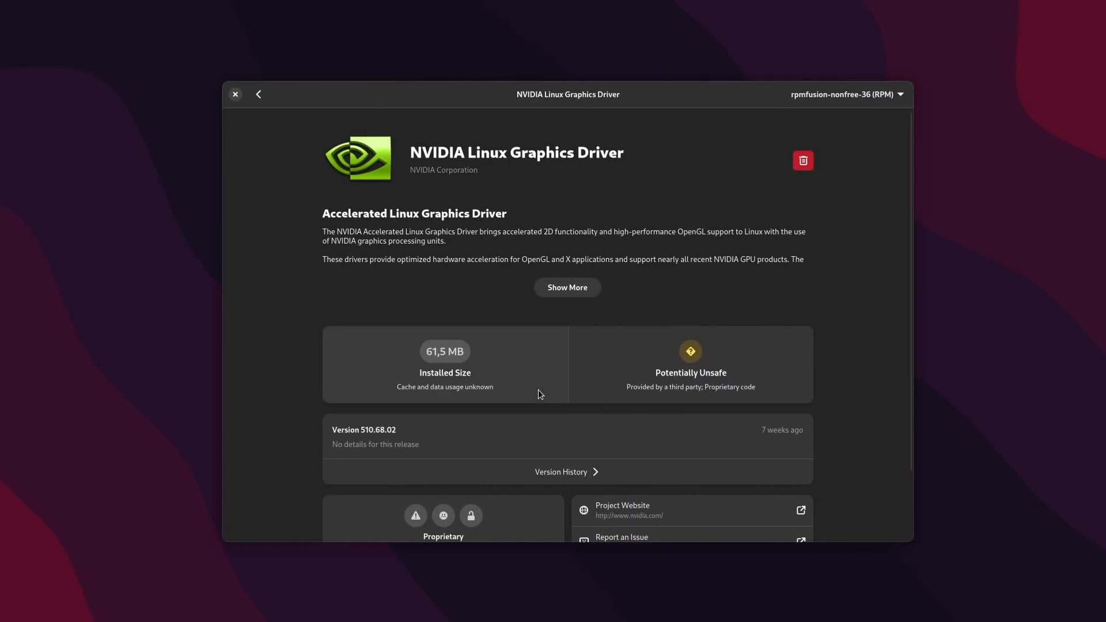
scroll("down", 3)
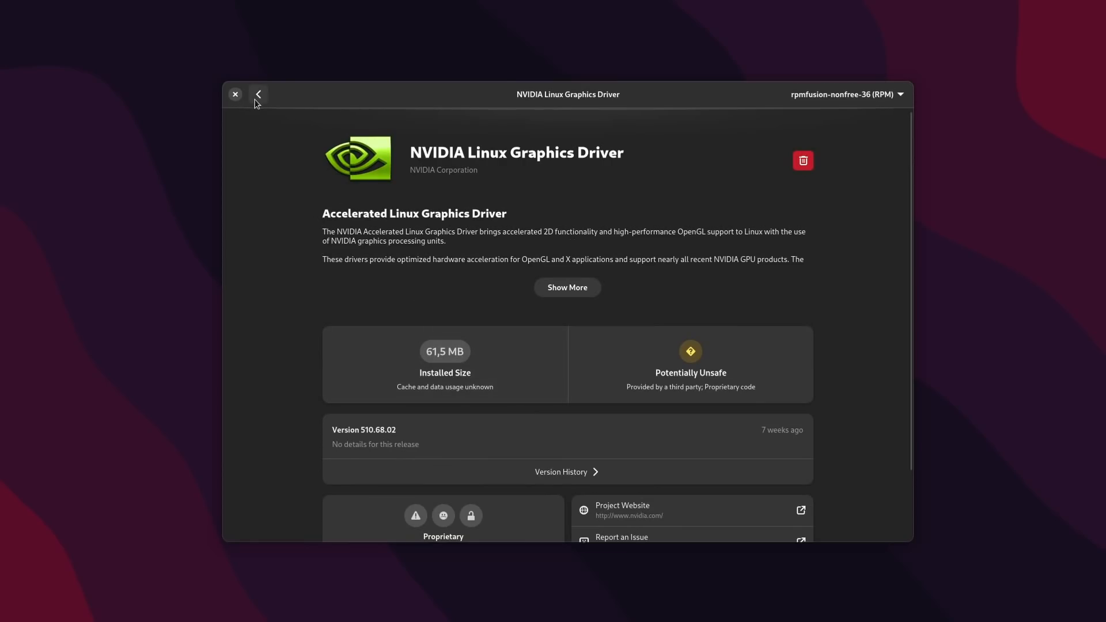
left_click(258, 95)
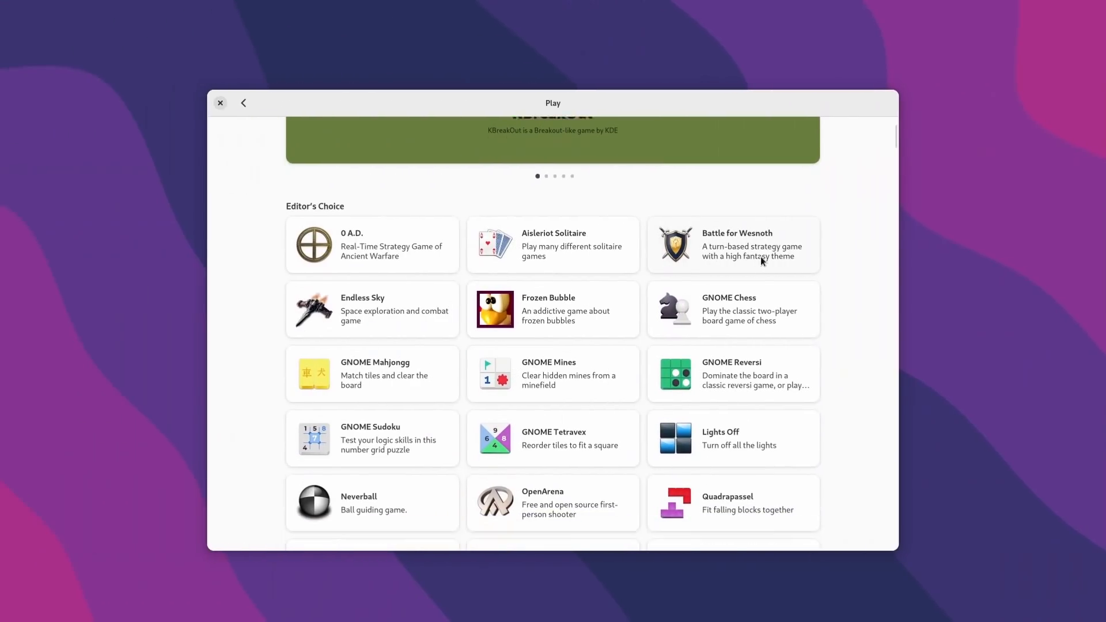
scroll("down", 3)
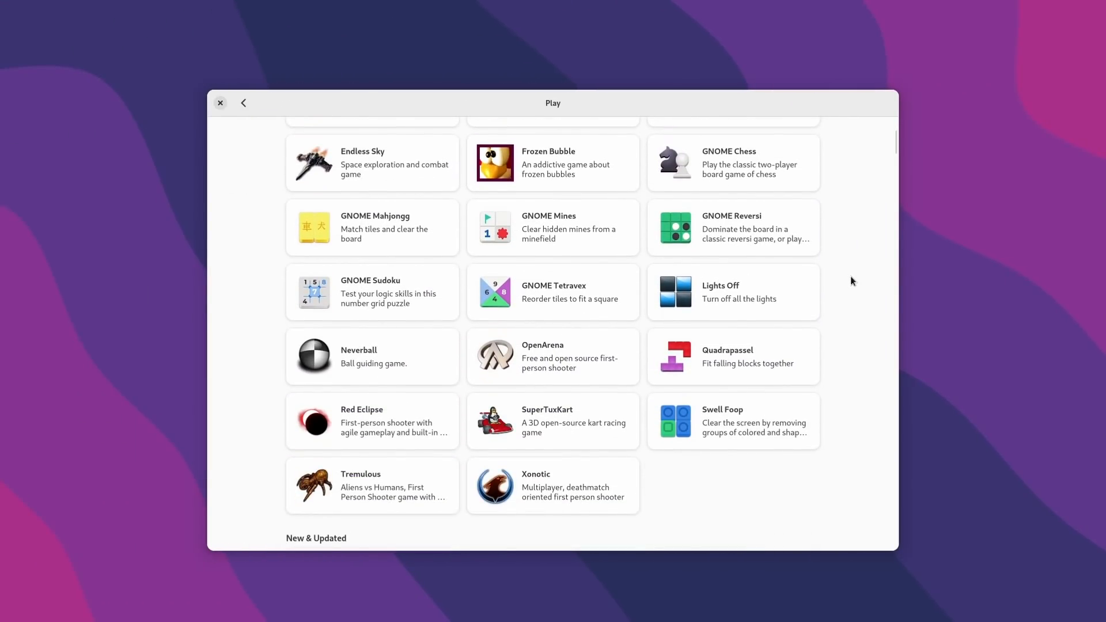
scroll("down", 3)
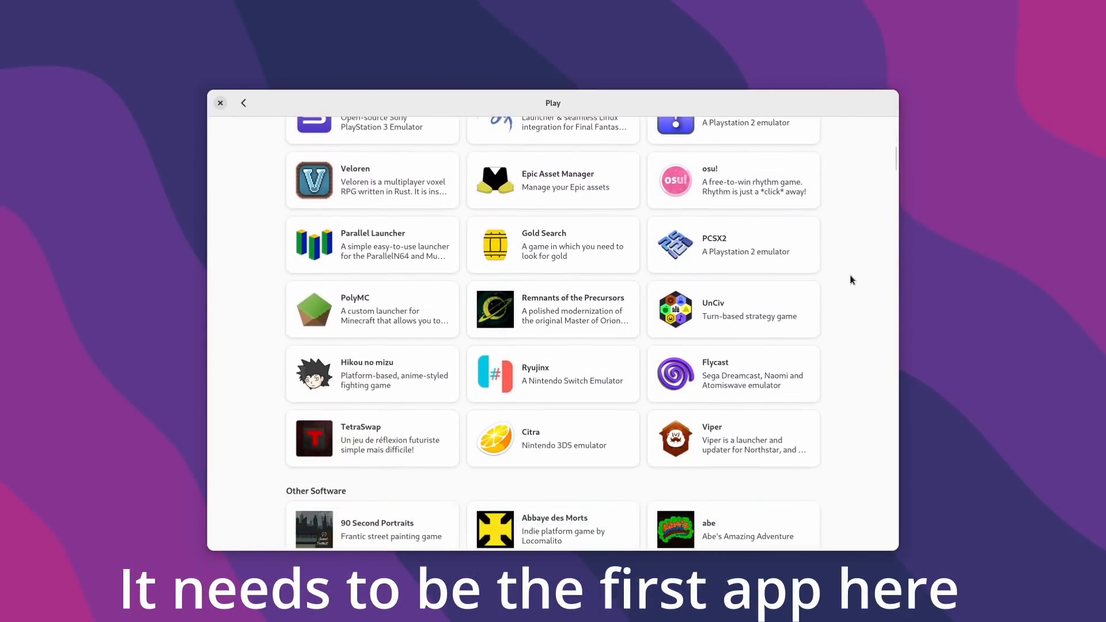
scroll("down", 3)
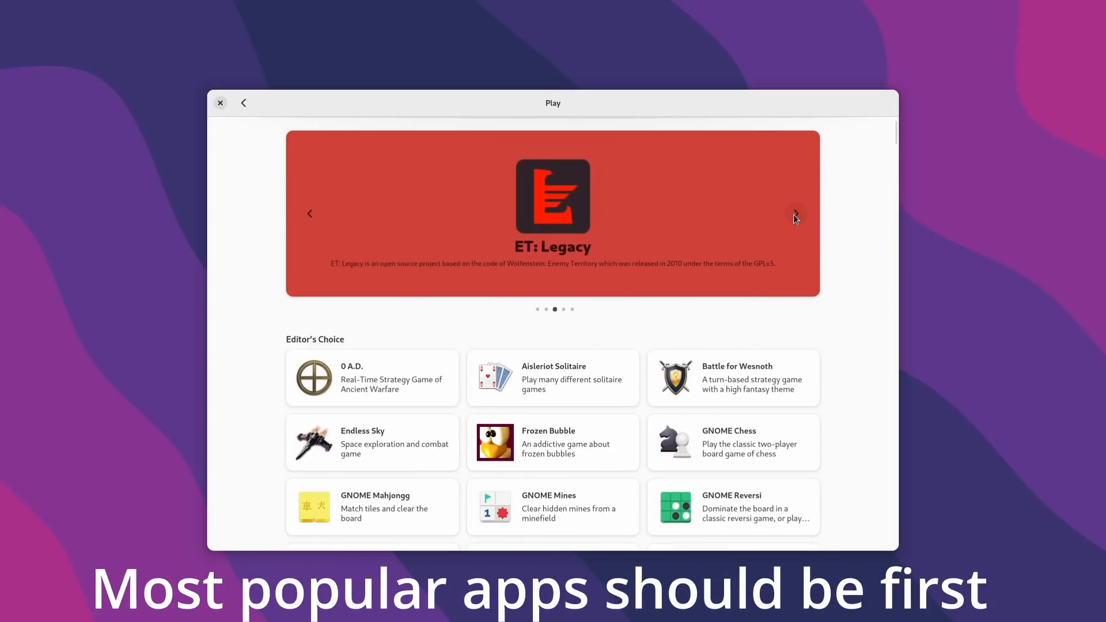
left_click(795, 215)
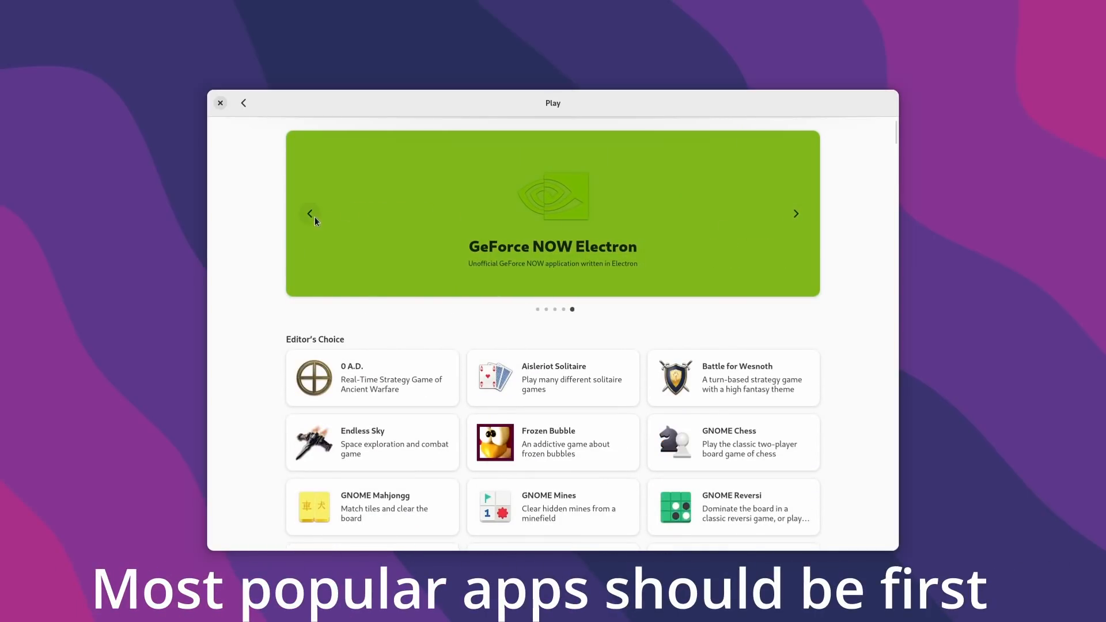
left_click(310, 215)
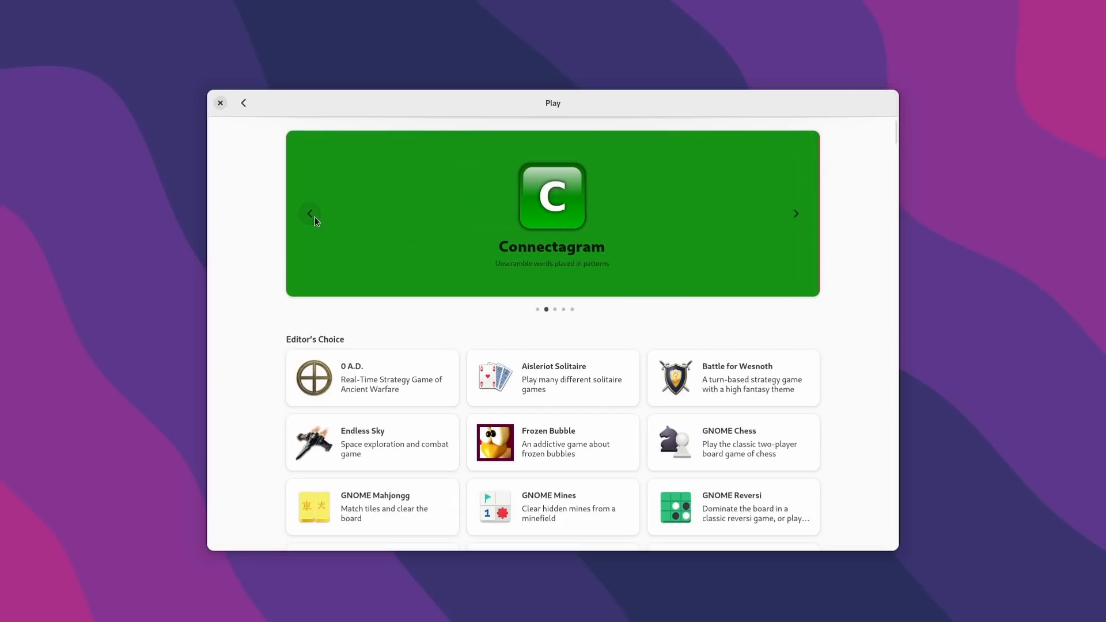
left_click(243, 104)
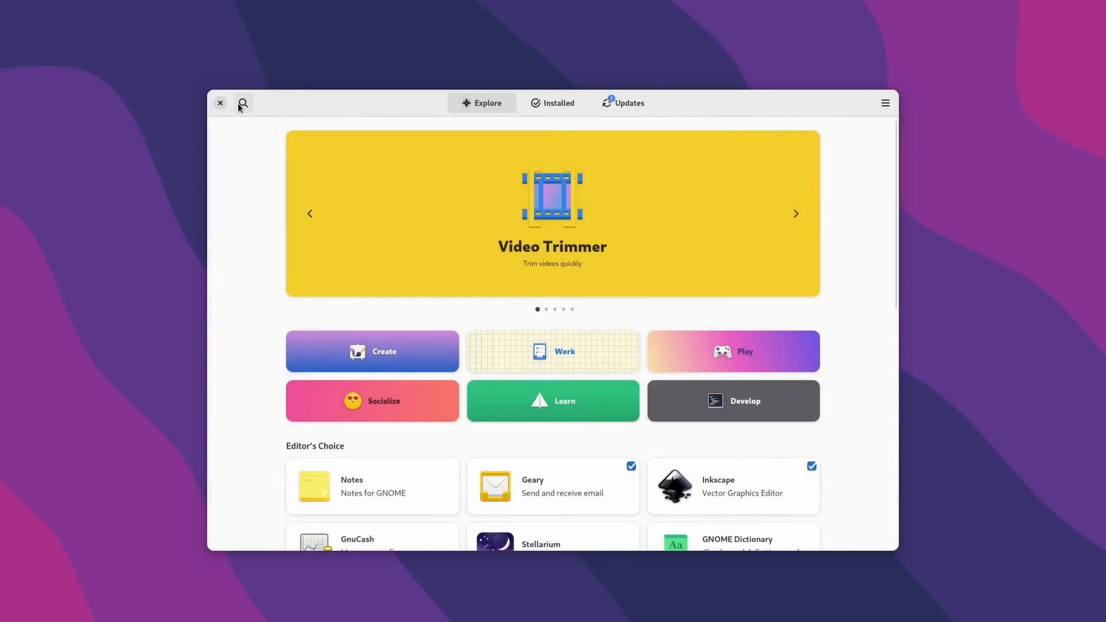
left_click(372, 401)
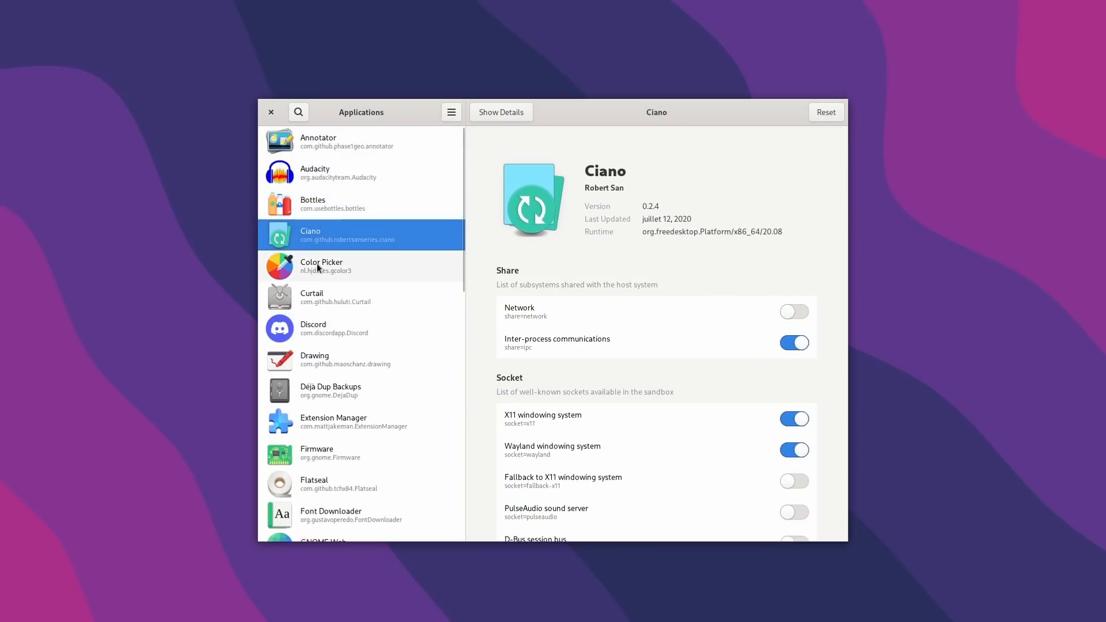
Enable Discord's Filesystem permission for all user files
left_click(334, 328)
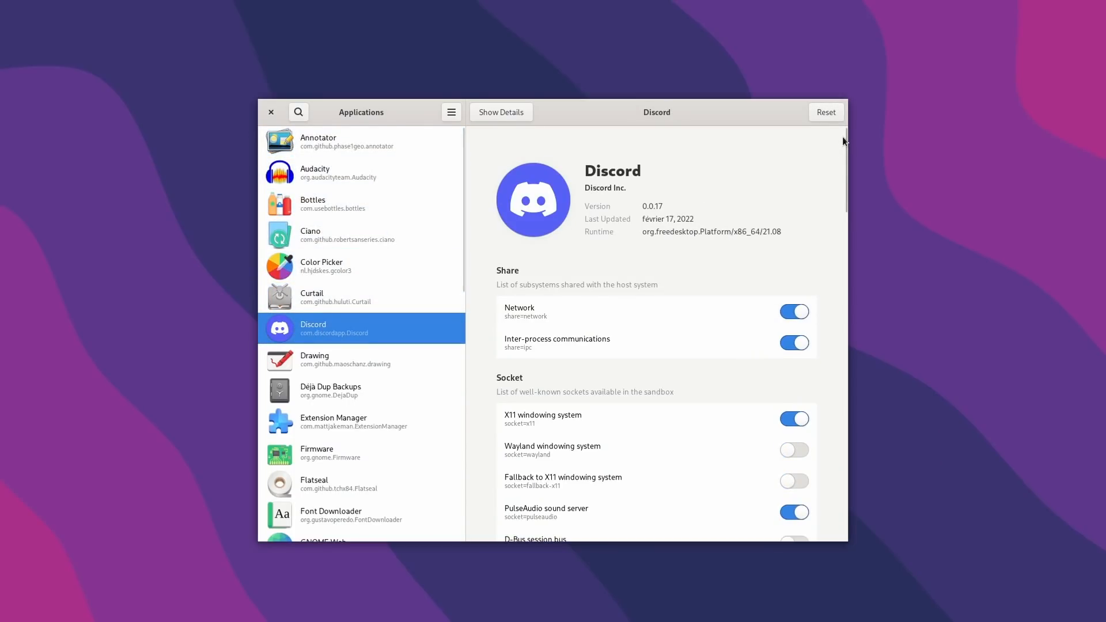
scroll("down", 3)
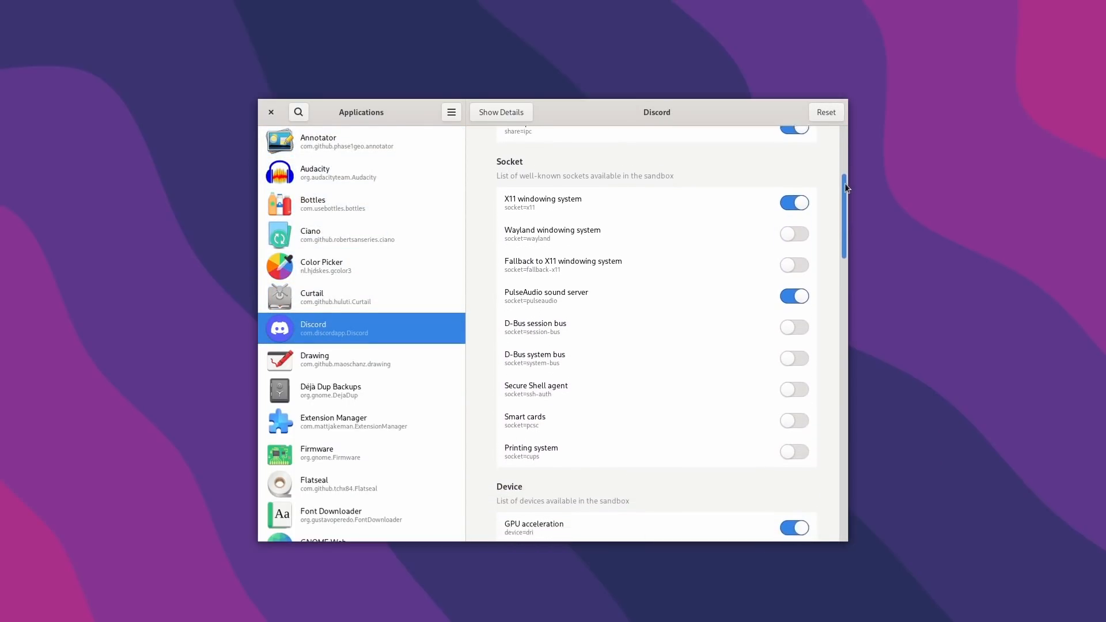
scroll("down", 3)
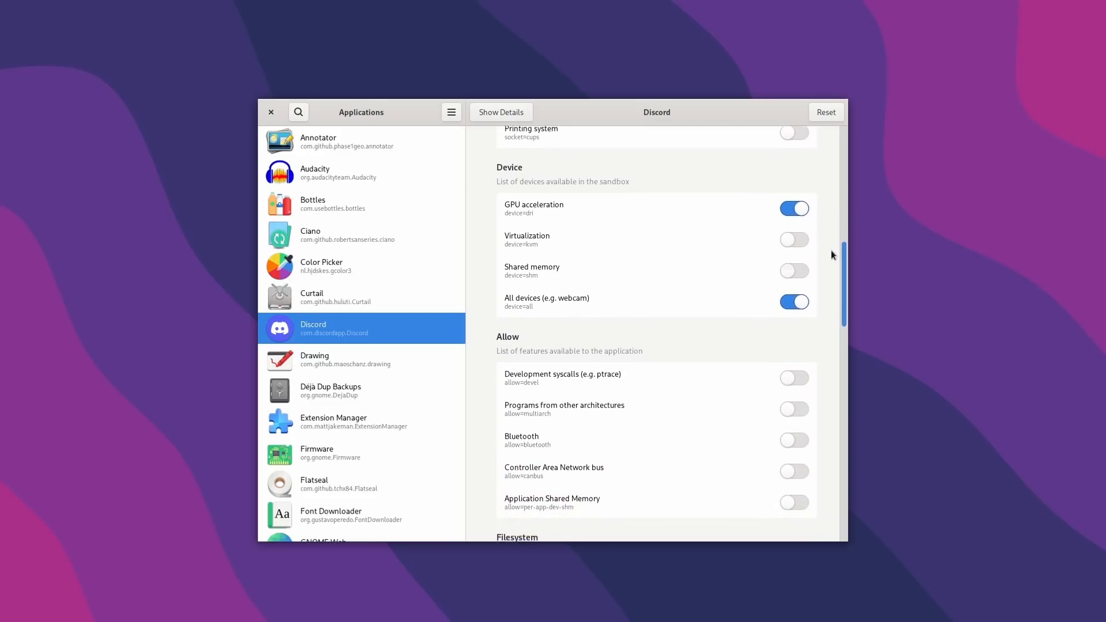
scroll("down", 3)
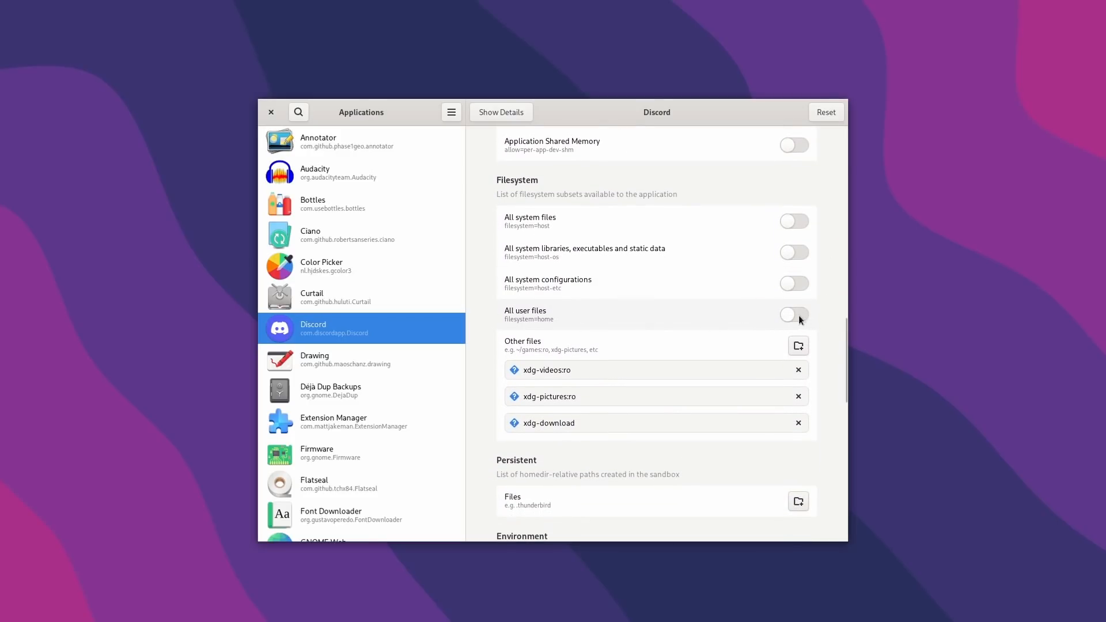
left_click(794, 315)
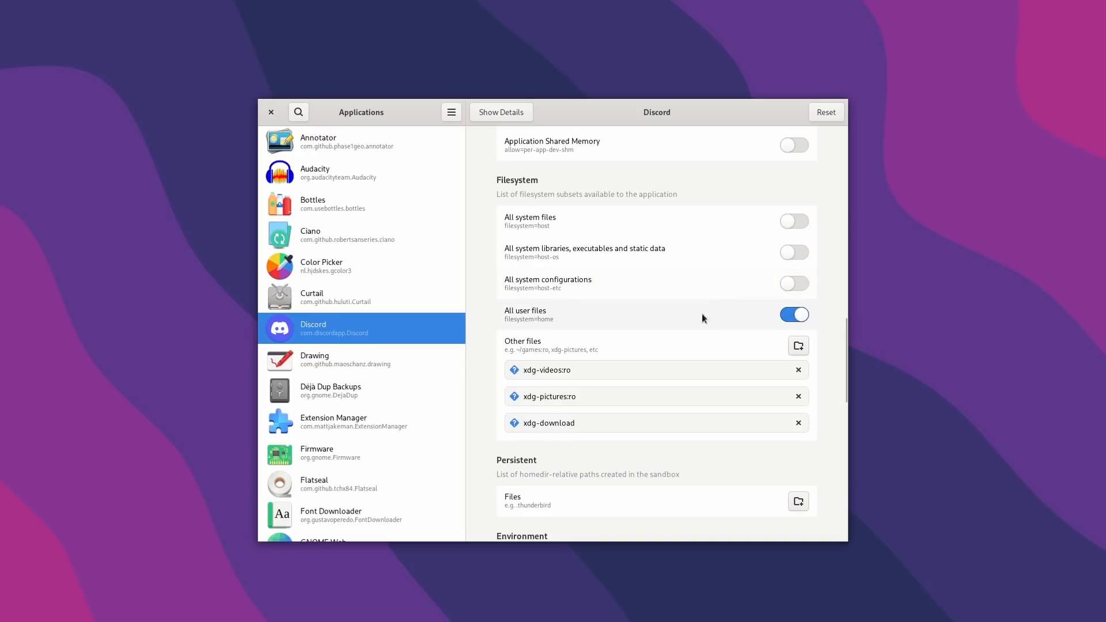
mouse_move(657, 320)
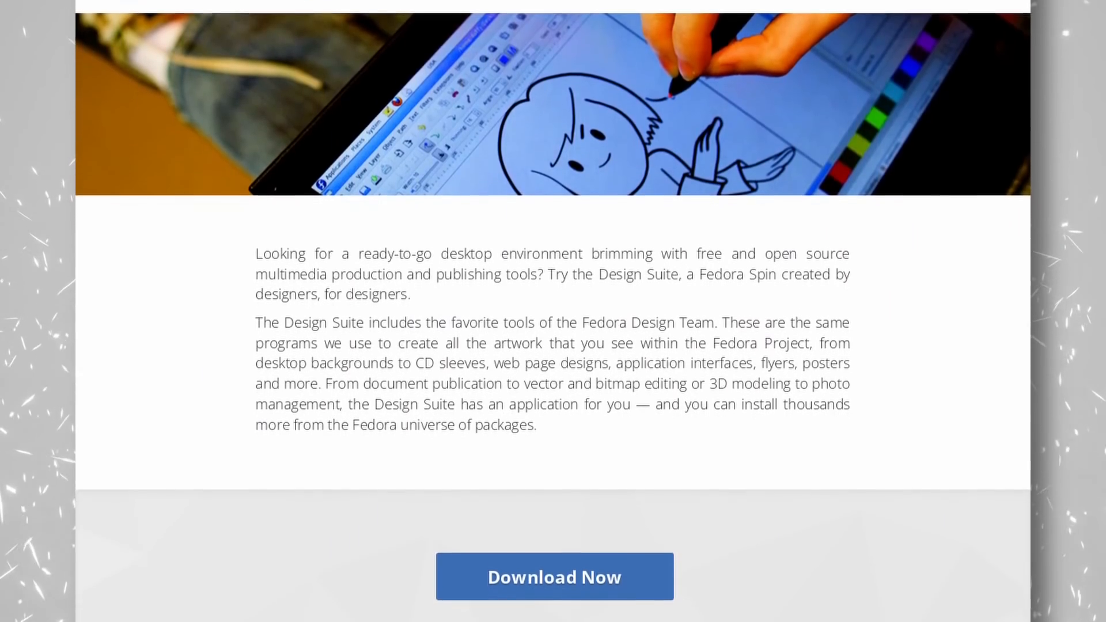
Scroll the Fedora Design Suite page down past Download Now to Featured Applications
scroll("down", 3)
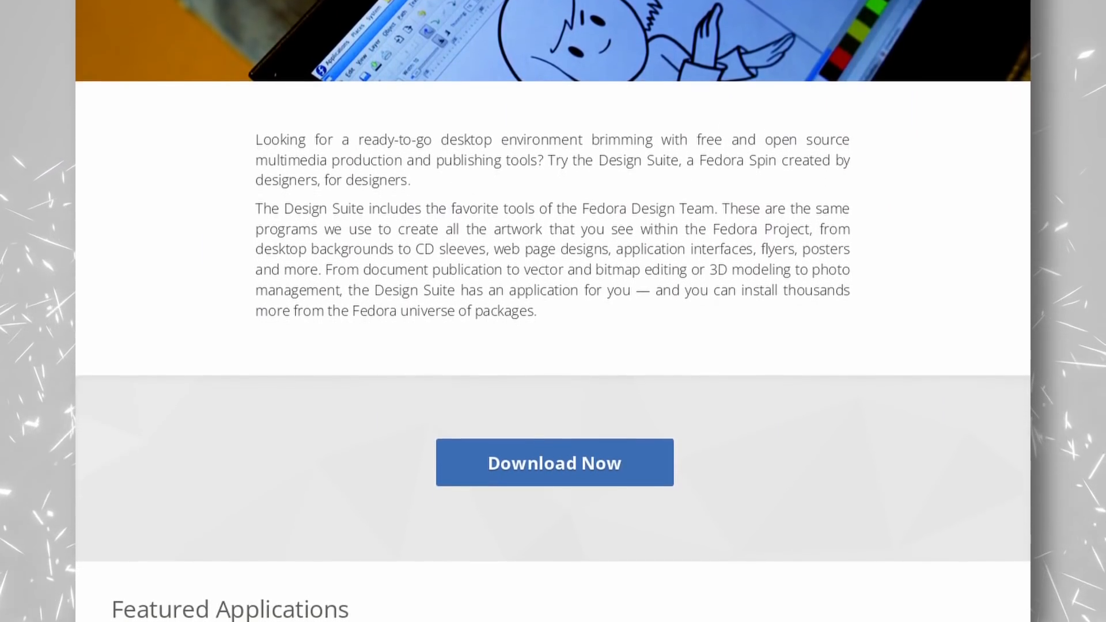
scroll("down", 3)
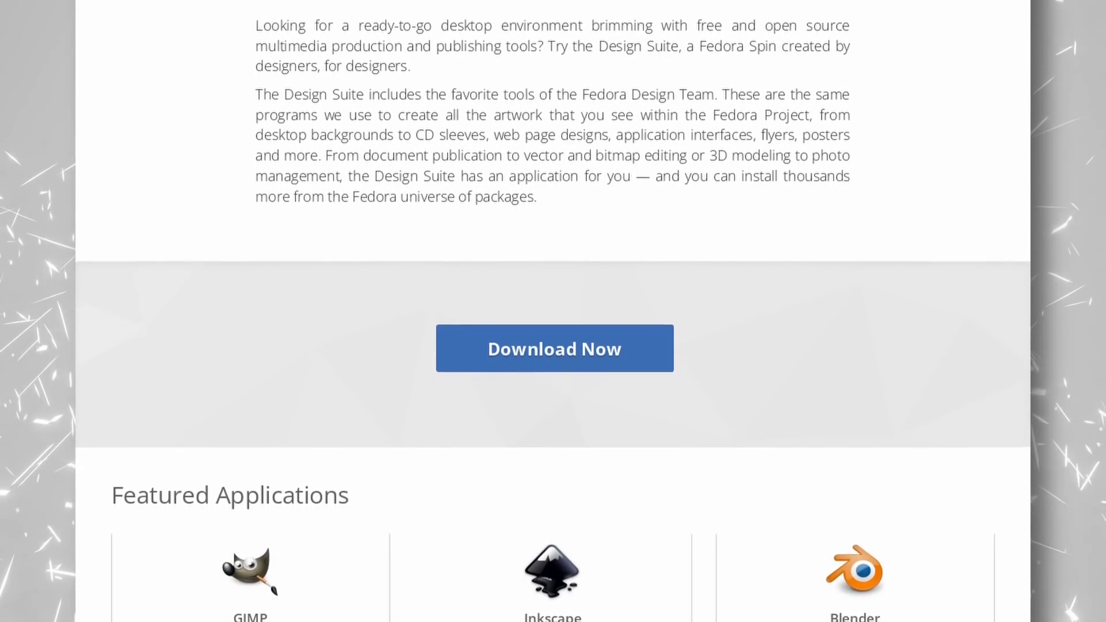
scroll("down", 3)
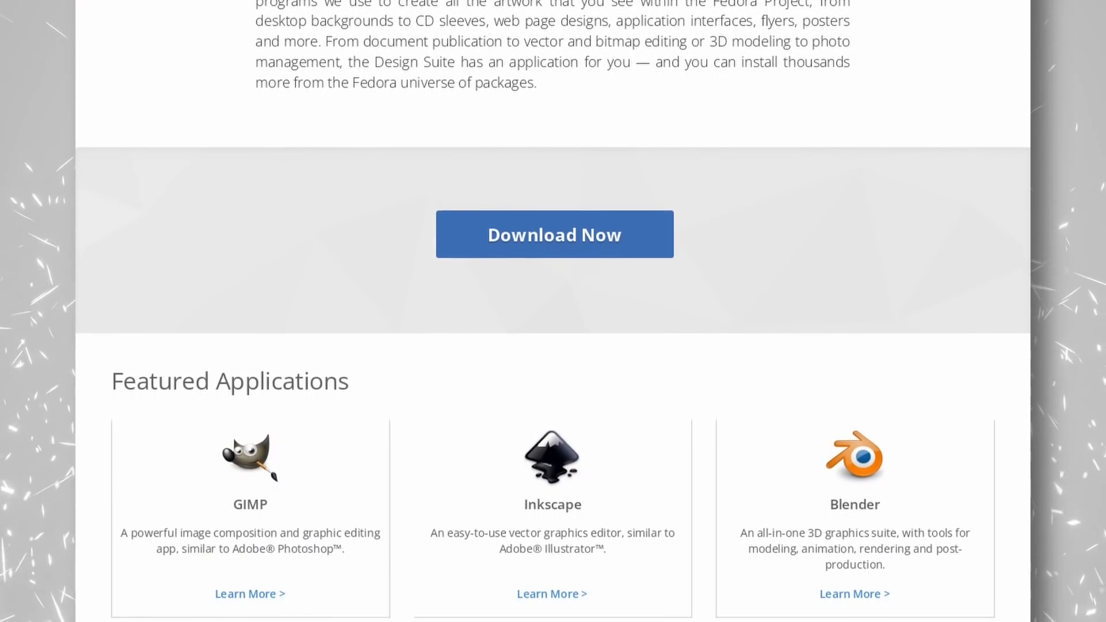
scroll("down", 3)
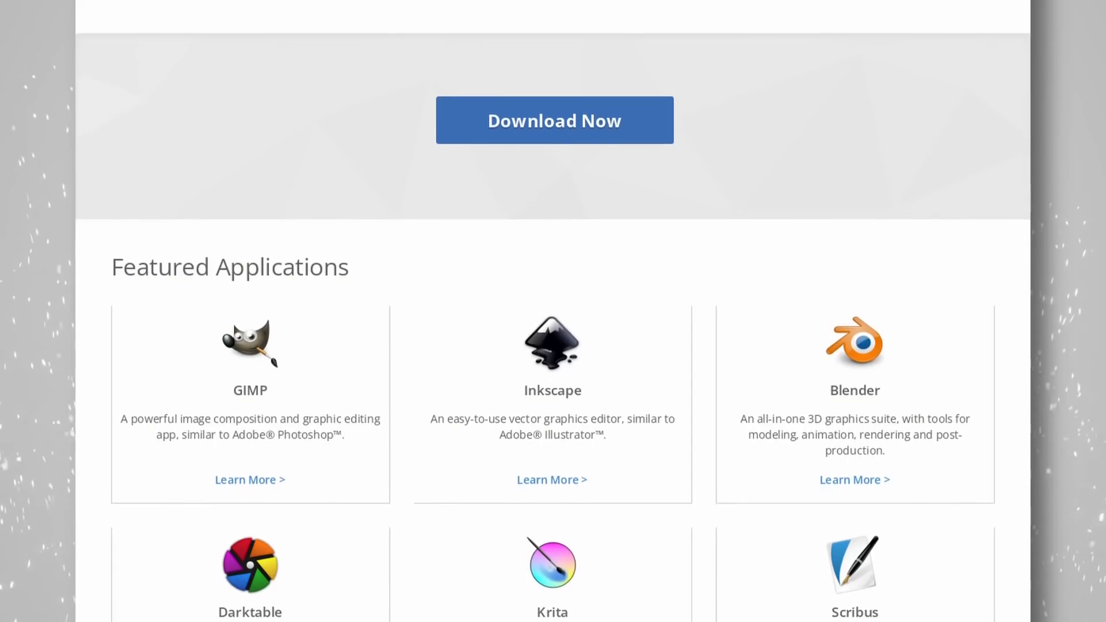
scroll("down", 3)
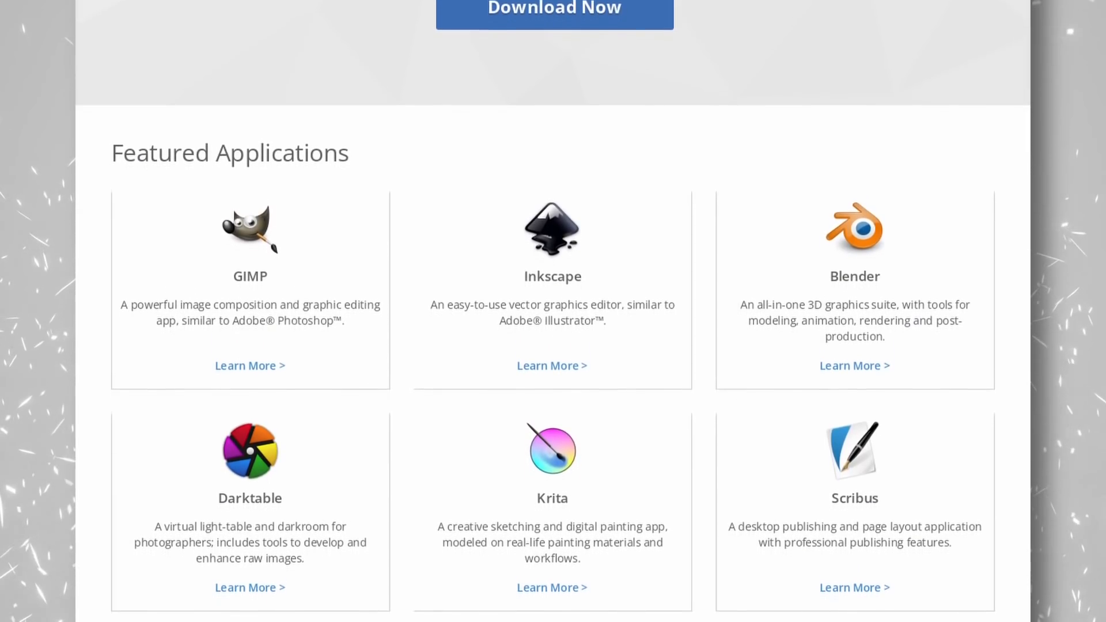
scroll("down", 3)
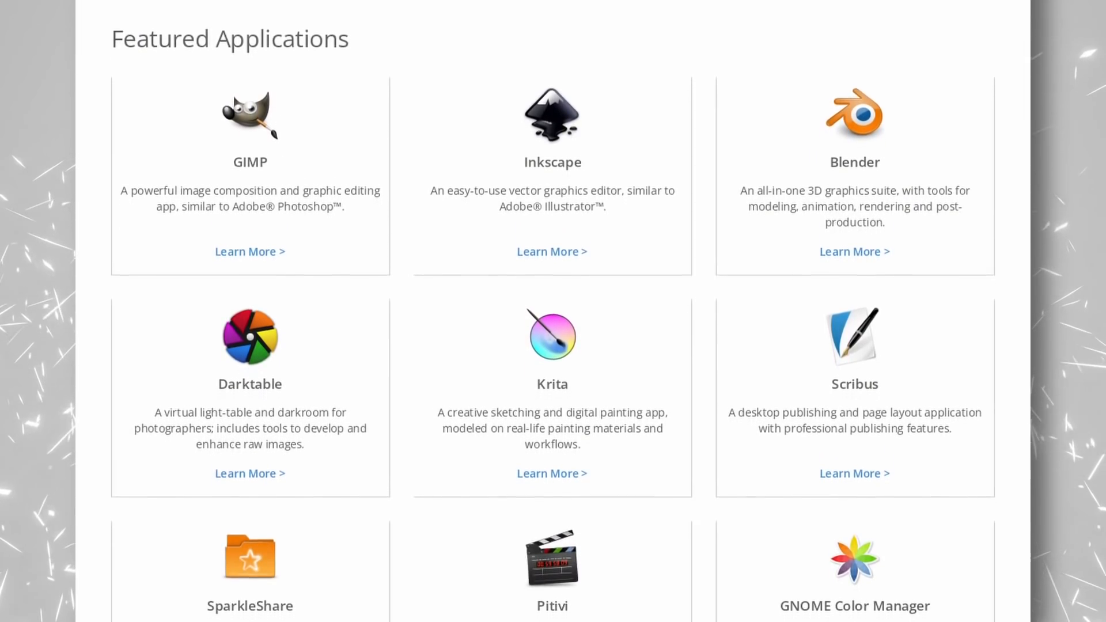
scroll("down", 3)
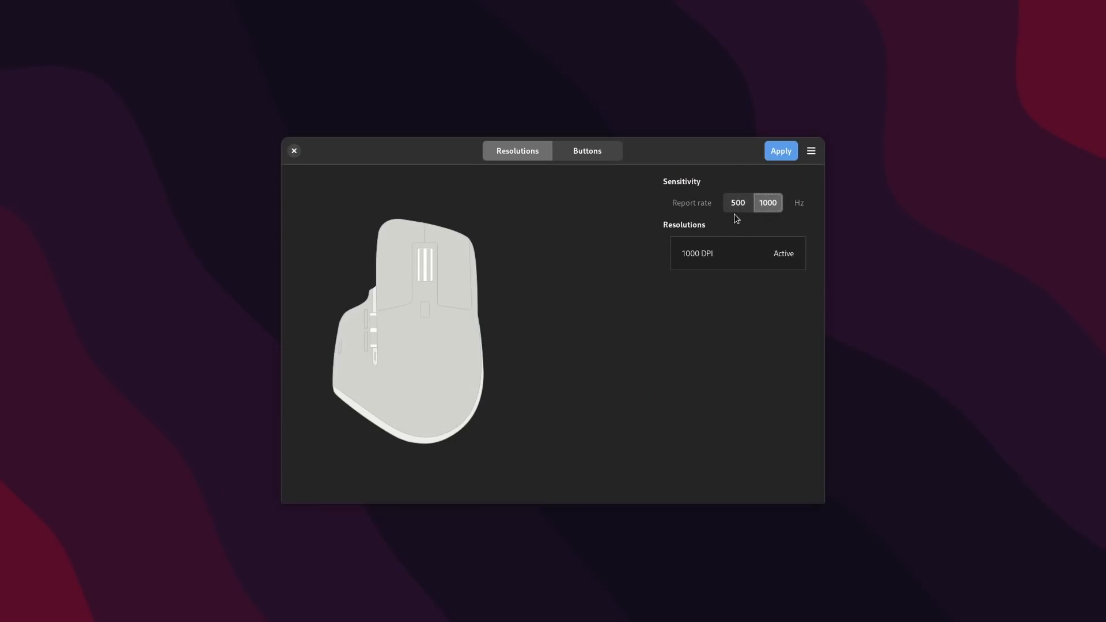
Raise the mouse resolution from 1000 to 4000 DPI, then view the button assignments
left_click(738, 253)
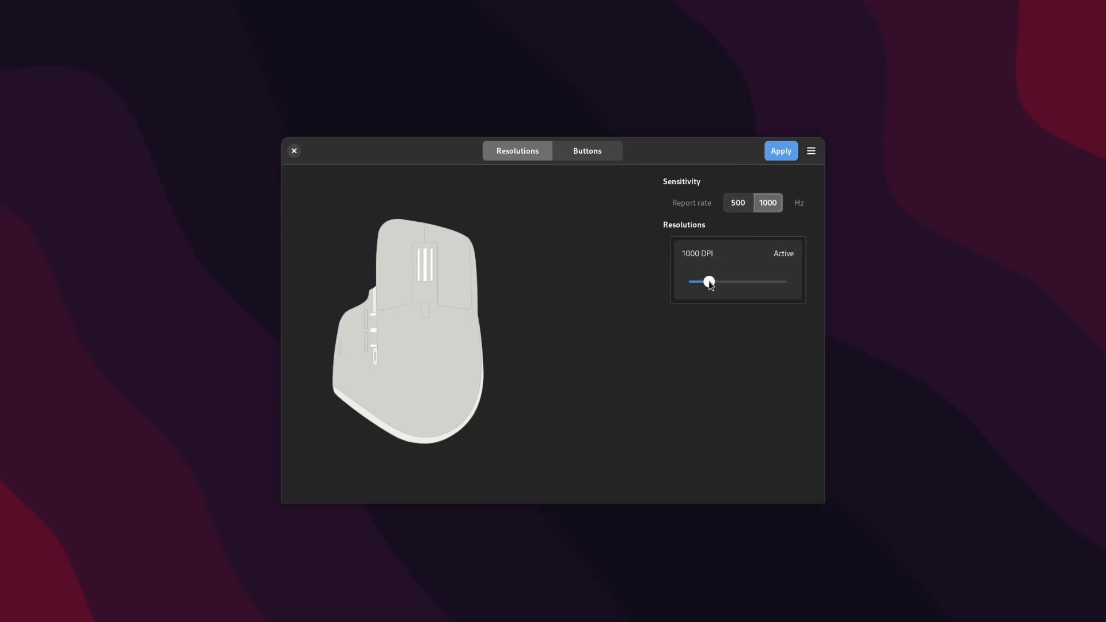
left_click_drag(710, 281, 787, 281)
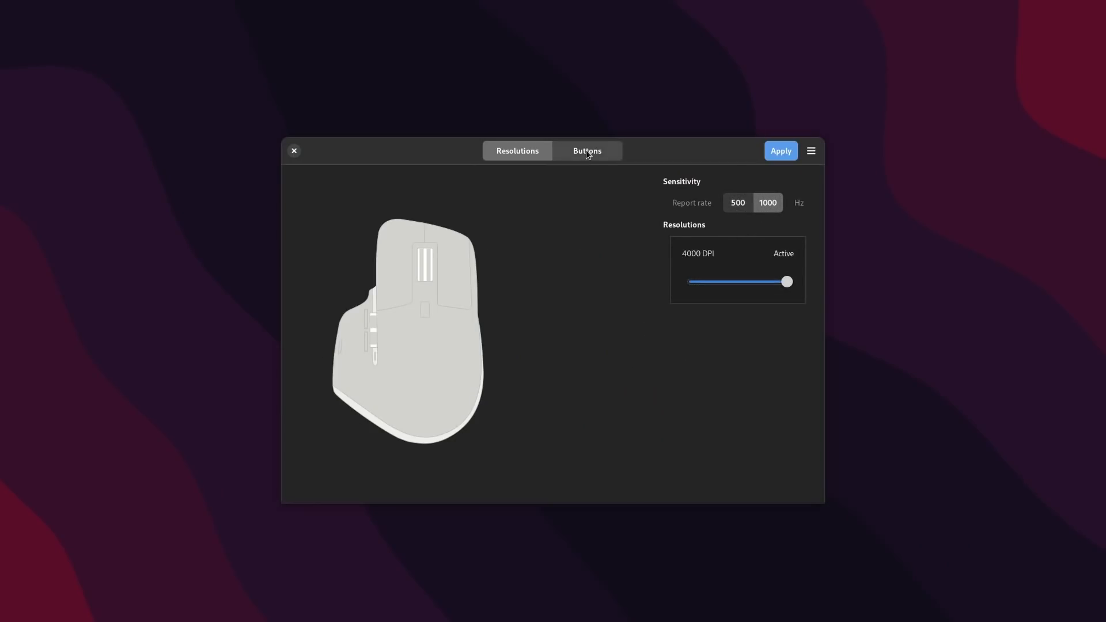
left_click(586, 150)
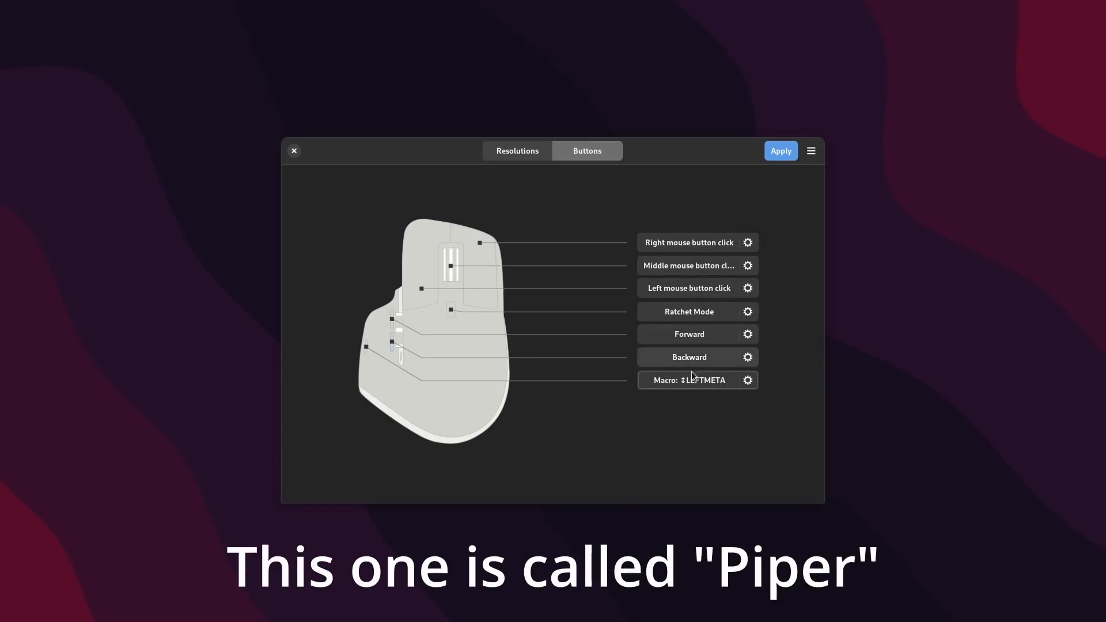
left_click(748, 358)
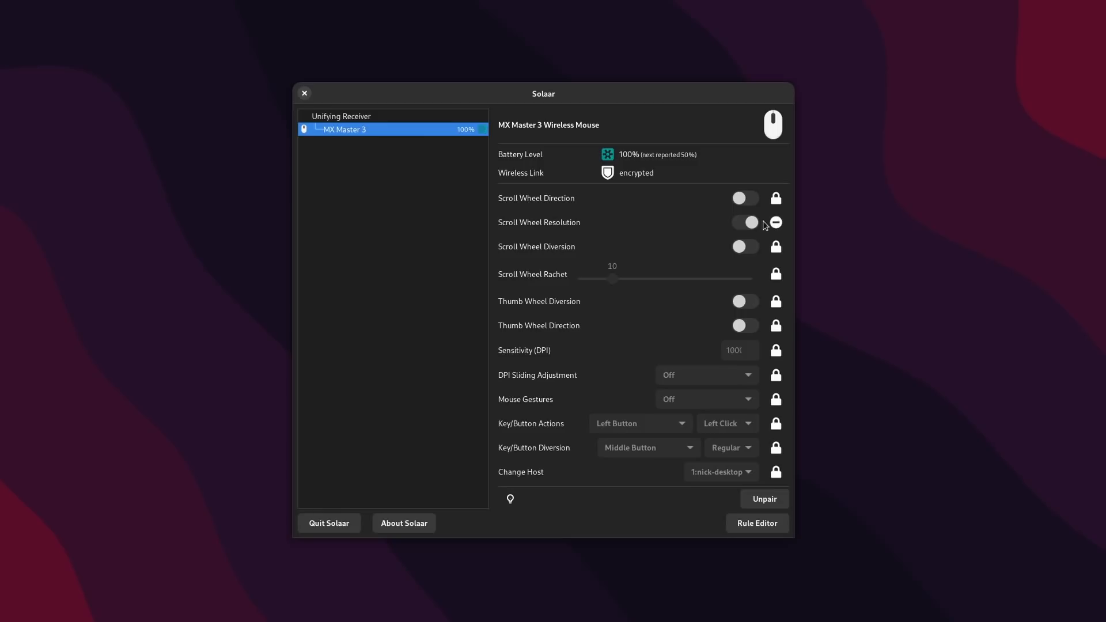
left_click(746, 222)
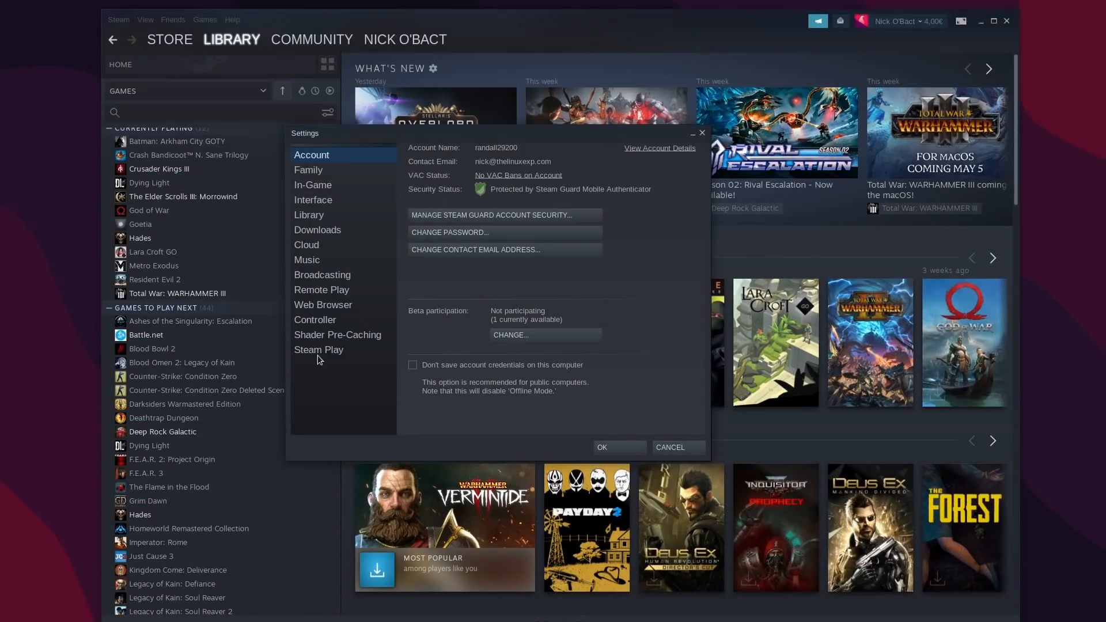
Set Steam Play to run other titles with Proton 7.0-2 instead of Proton 6.3-8
left_click(318, 350)
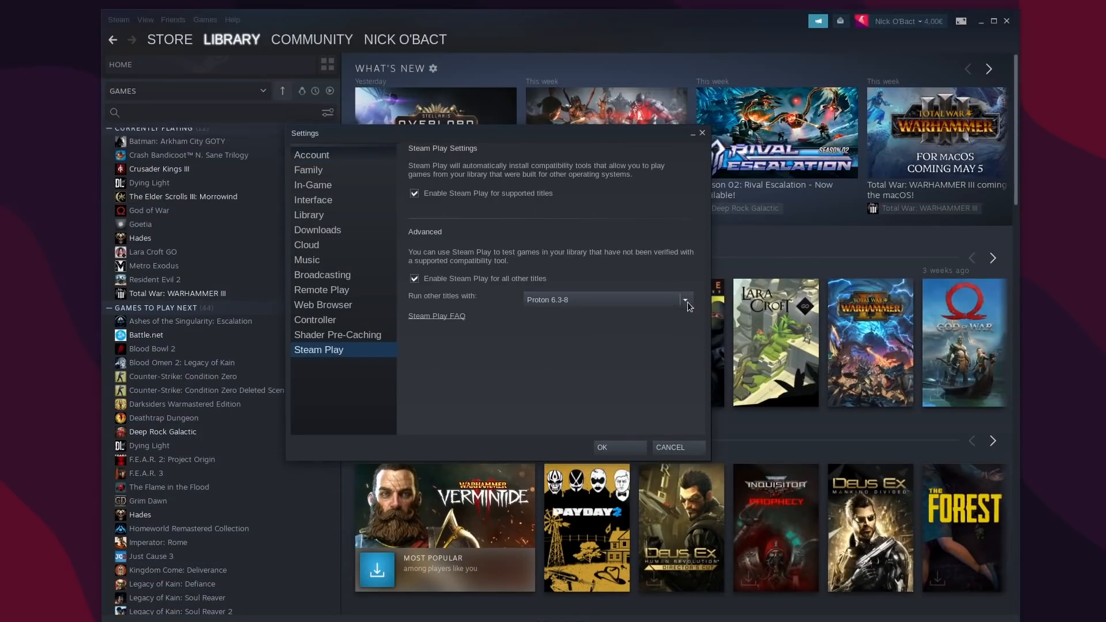
left_click(685, 300)
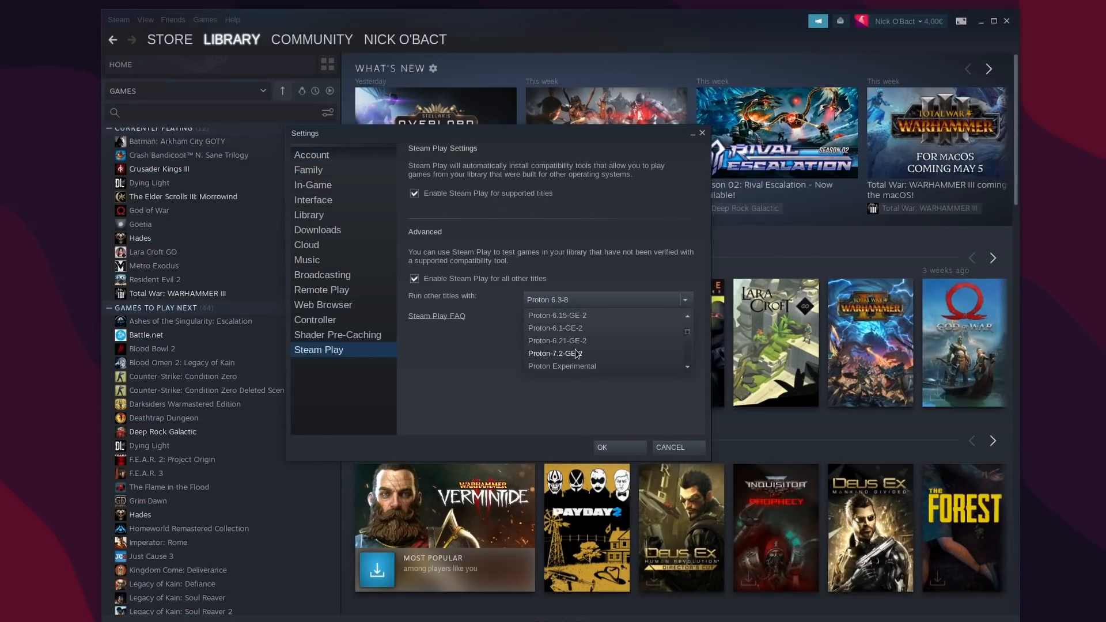
left_click(555, 354)
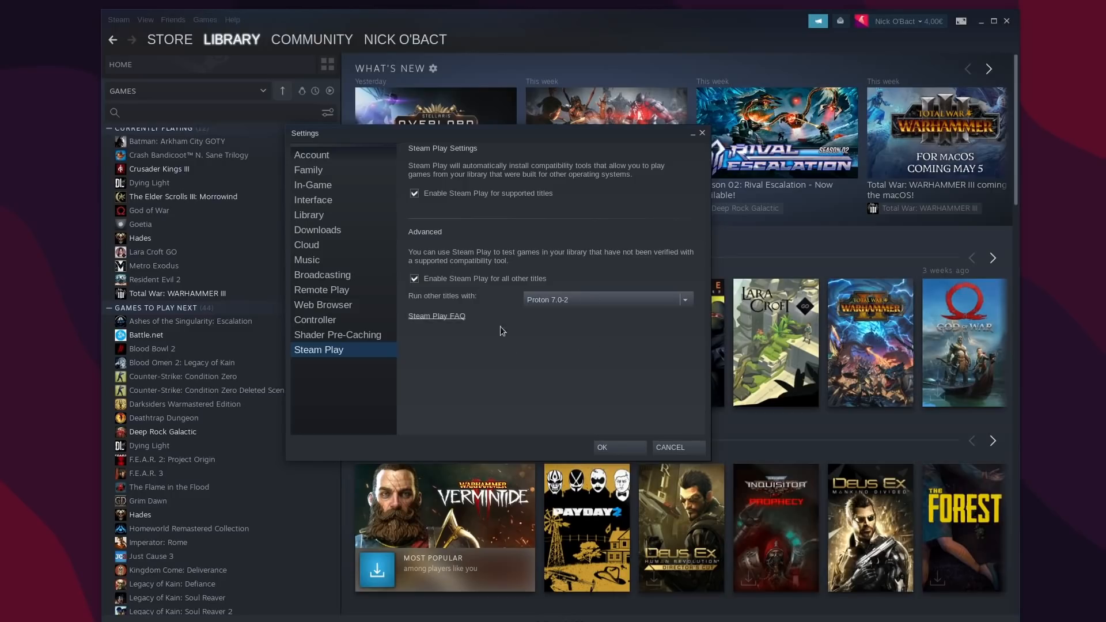